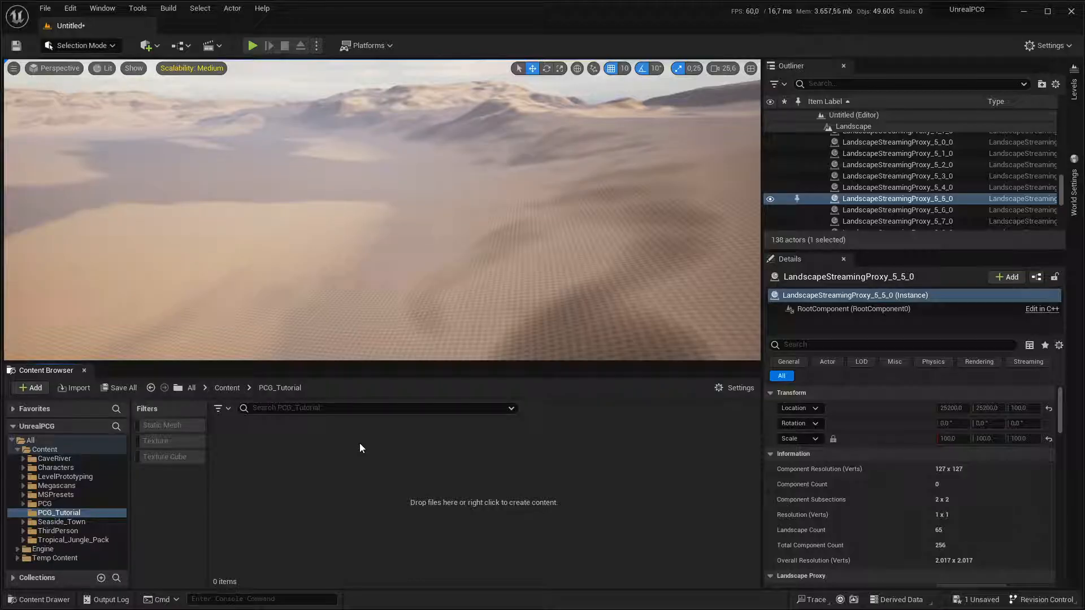
{"action": "mouse_move", "coordinate": [347, 443]}
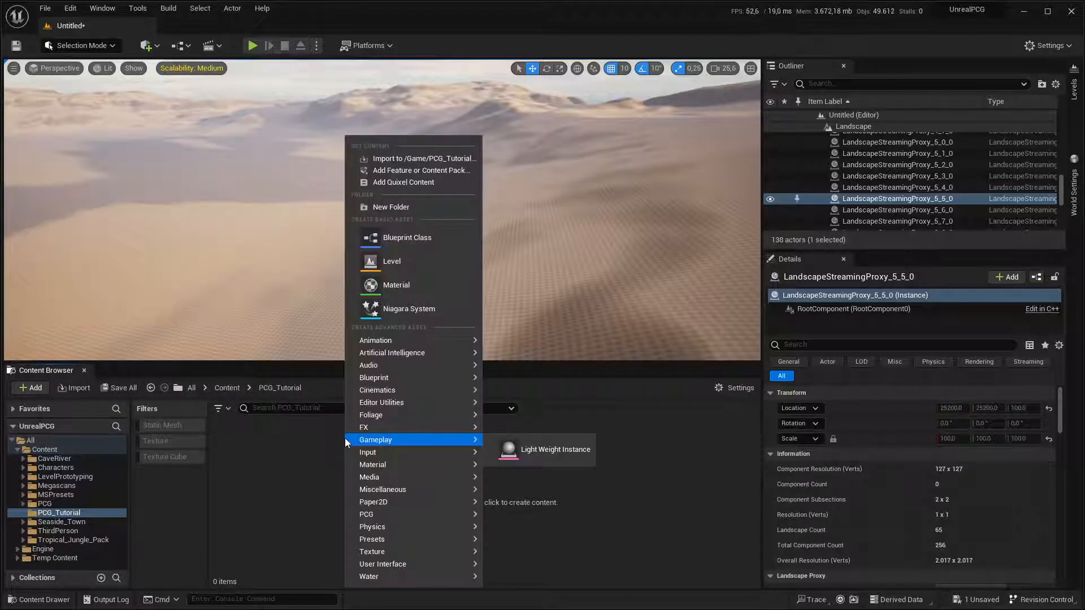
{"action": "mouse_move", "coordinate": [368, 564]}
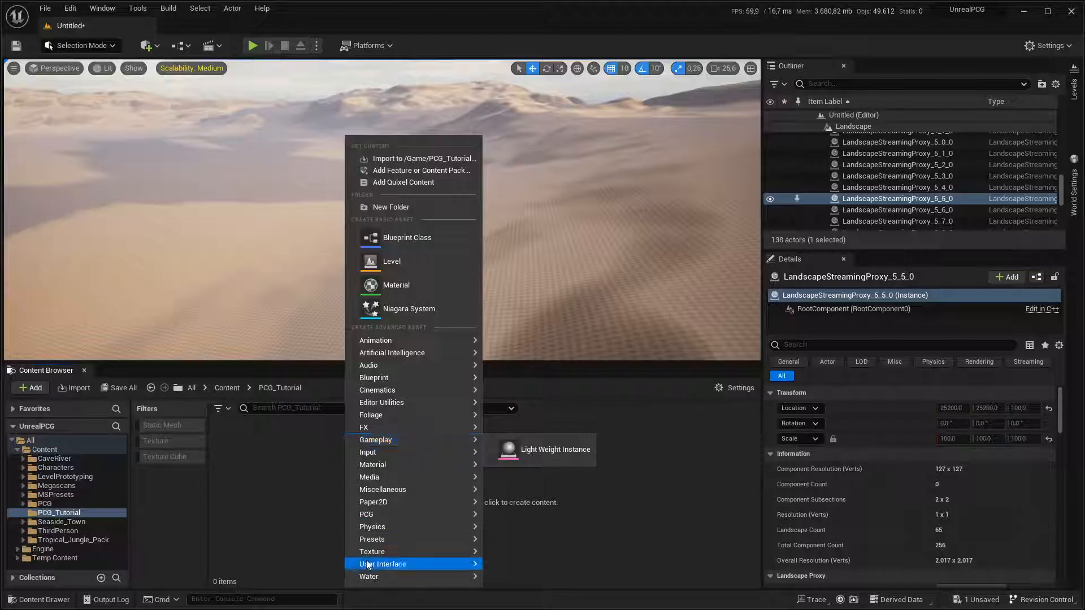
{"action": "mouse_move", "coordinate": [372, 526]}
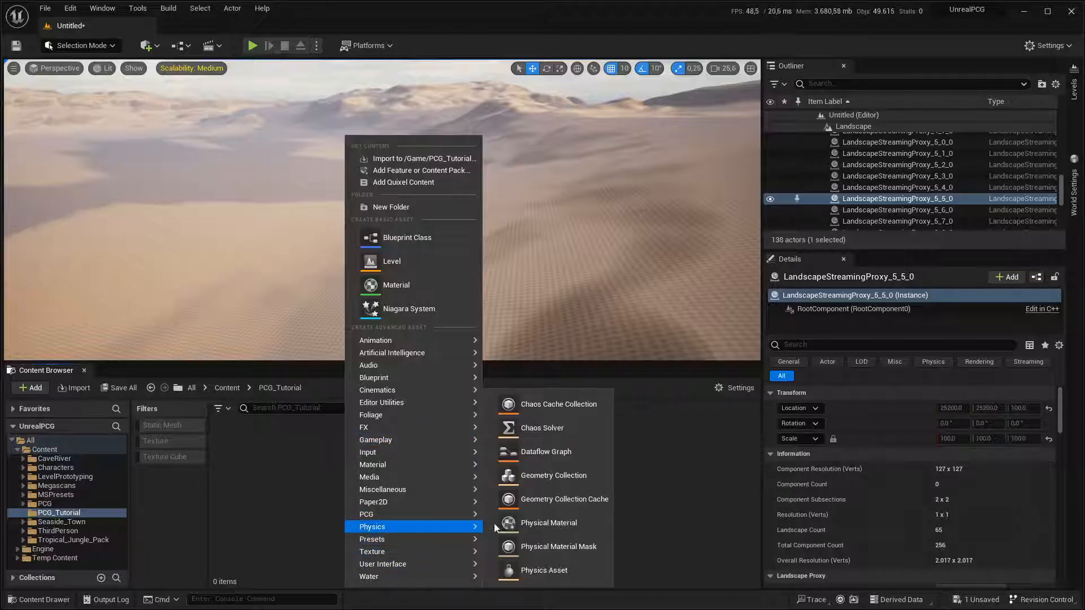
{"action": "mouse_move", "coordinate": [440, 516]}
{"action": "type", "text": "PCG_"}
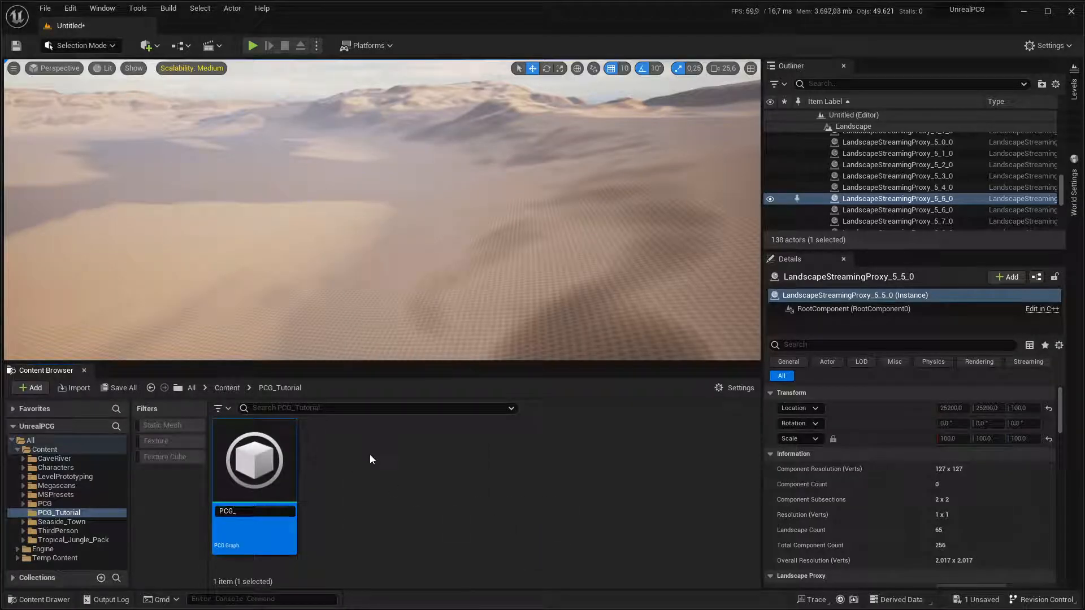
- Name the new PCG Graph asset PCG_Basic in the PCG_Tutorial folder
{"action": "type", "text": "Basic"}
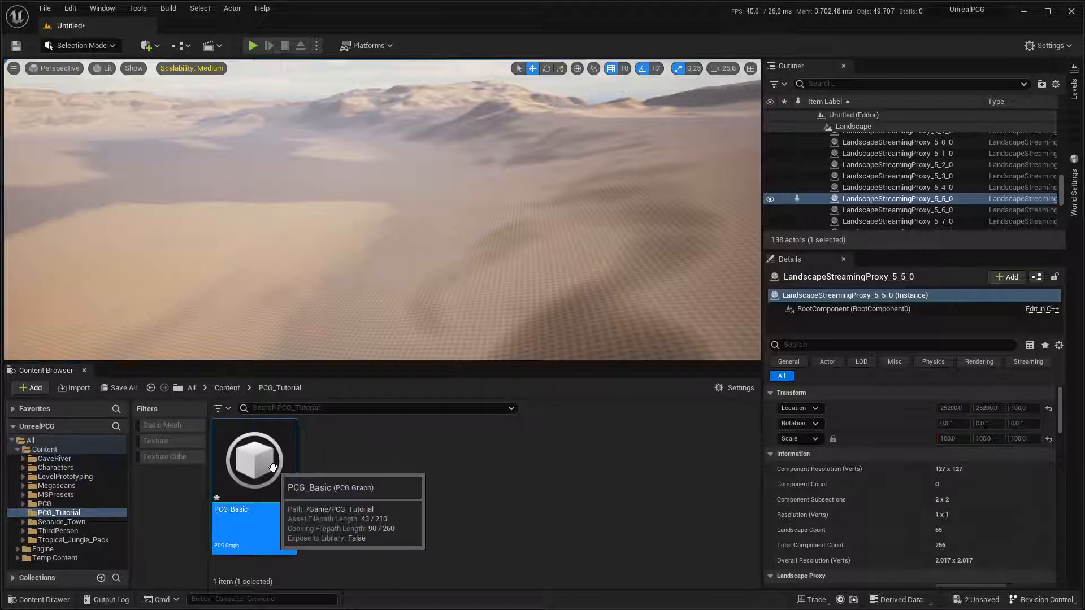
- Open PCG_Basic in the PCG Graph editor and select its Output node
{"action": "double_click", "coordinate": [254, 459]}
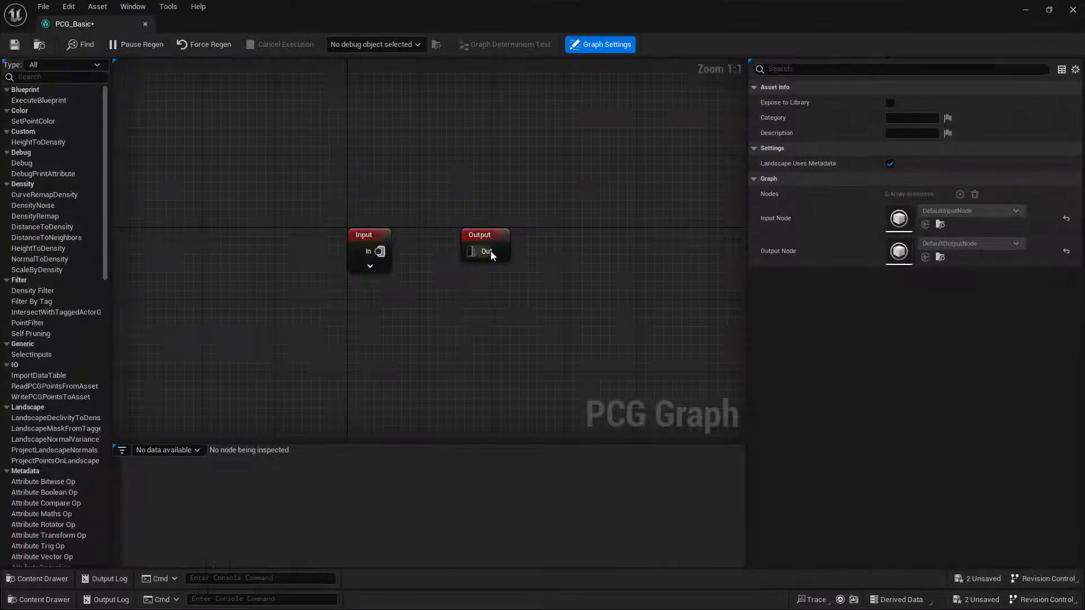
{"action": "left_click", "coordinate": [484, 251]}
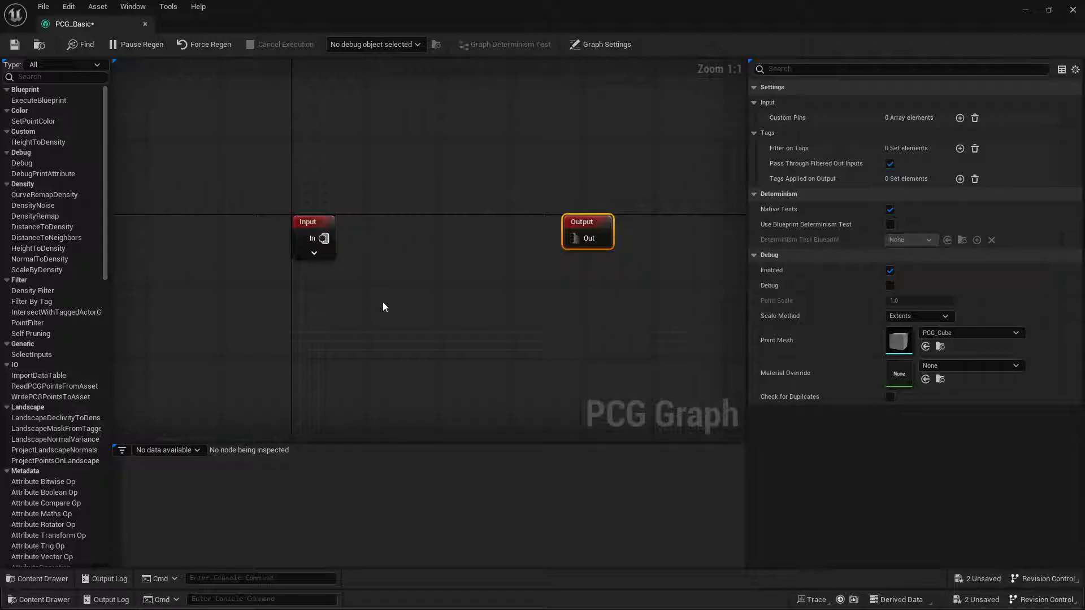
{"action": "mouse_move", "coordinate": [376, 305]}
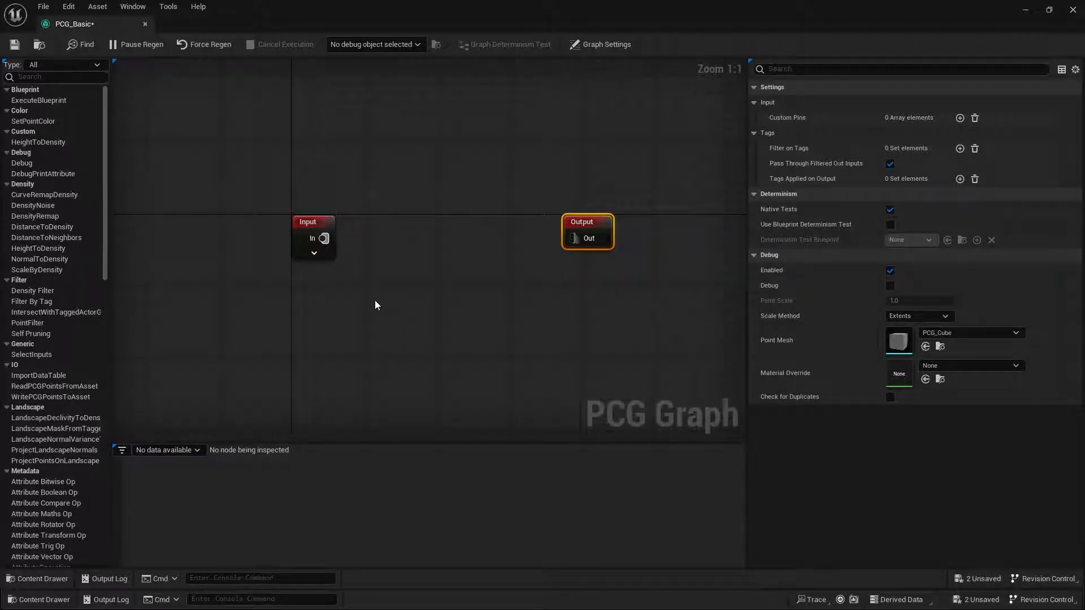
{"action": "mouse_move", "coordinate": [498, 270]}
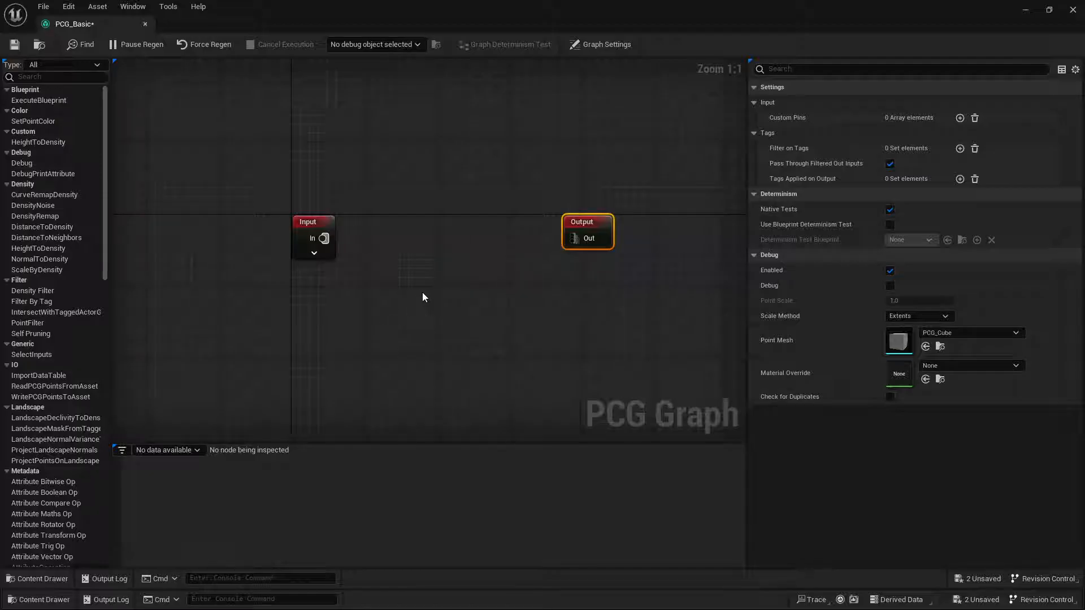
{"action": "mouse_move", "coordinate": [315, 240]}
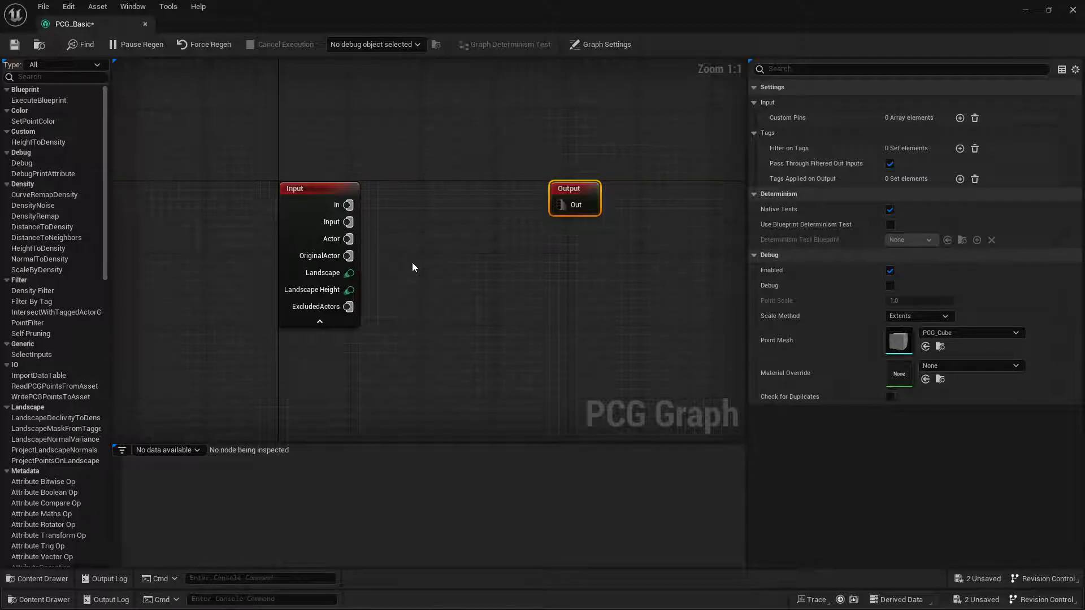
{"action": "mouse_move", "coordinate": [408, 262]}
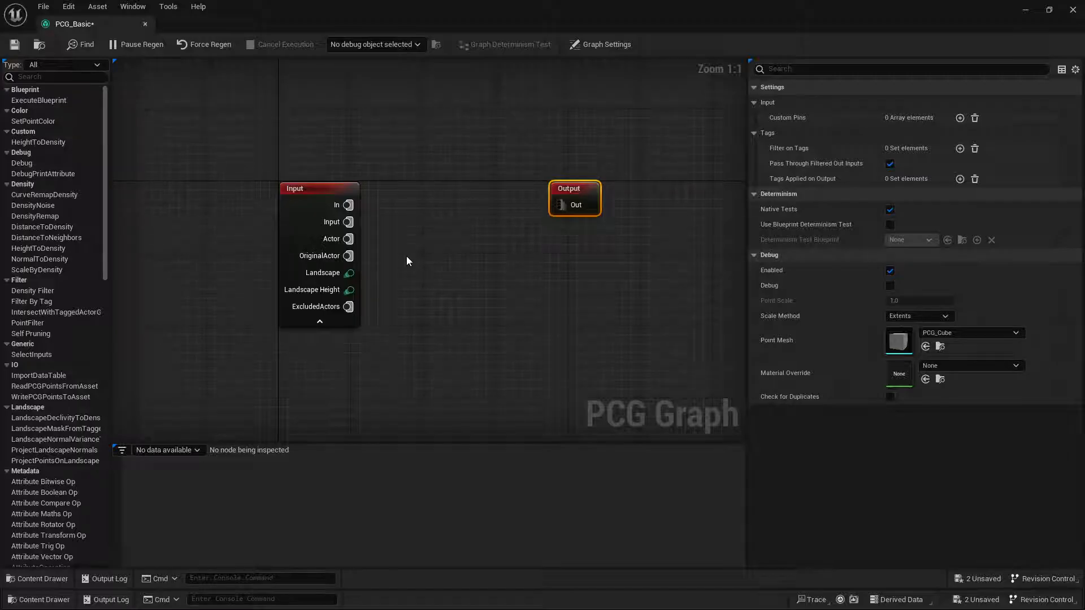
{"action": "mouse_move", "coordinate": [432, 251]}
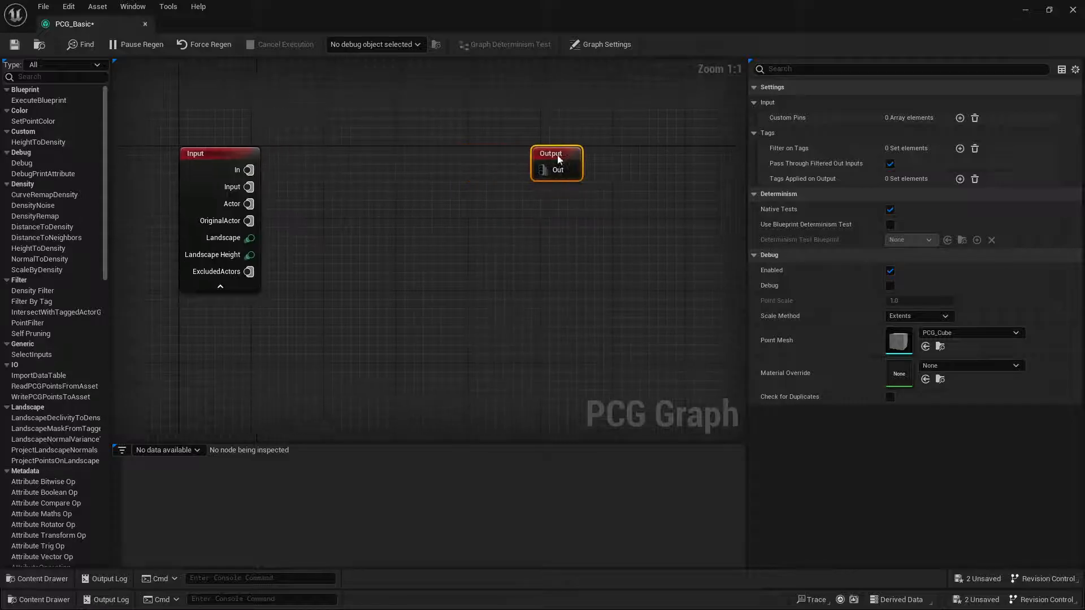
- Add a Surface Sampler node and wire the Input's Landscape pin into its Surface pin
{"action": "right_click", "coordinate": [559, 160]}
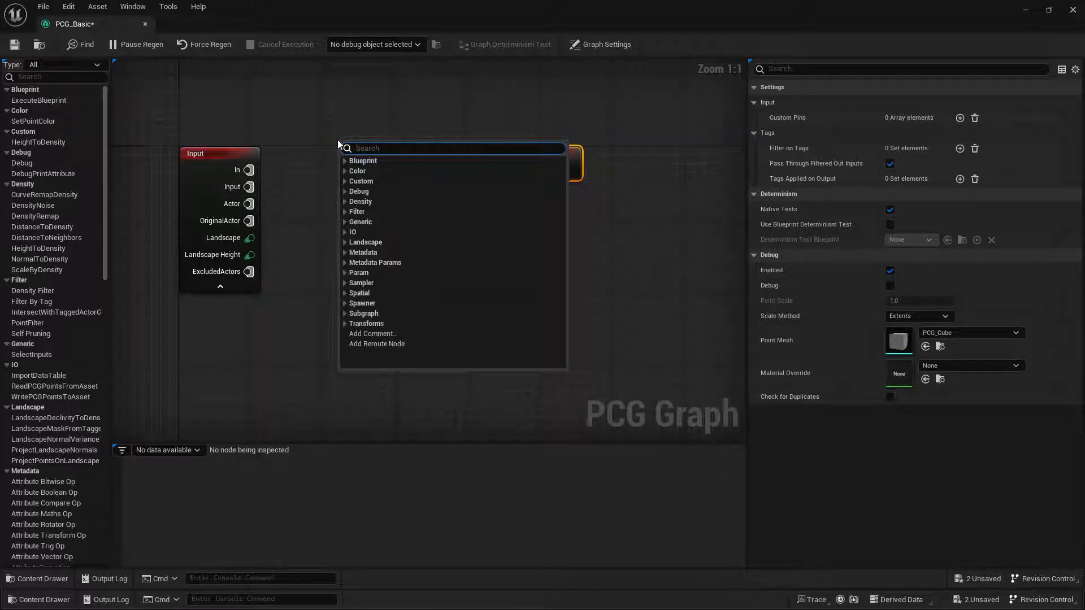
{"action": "type", "text": "s"}
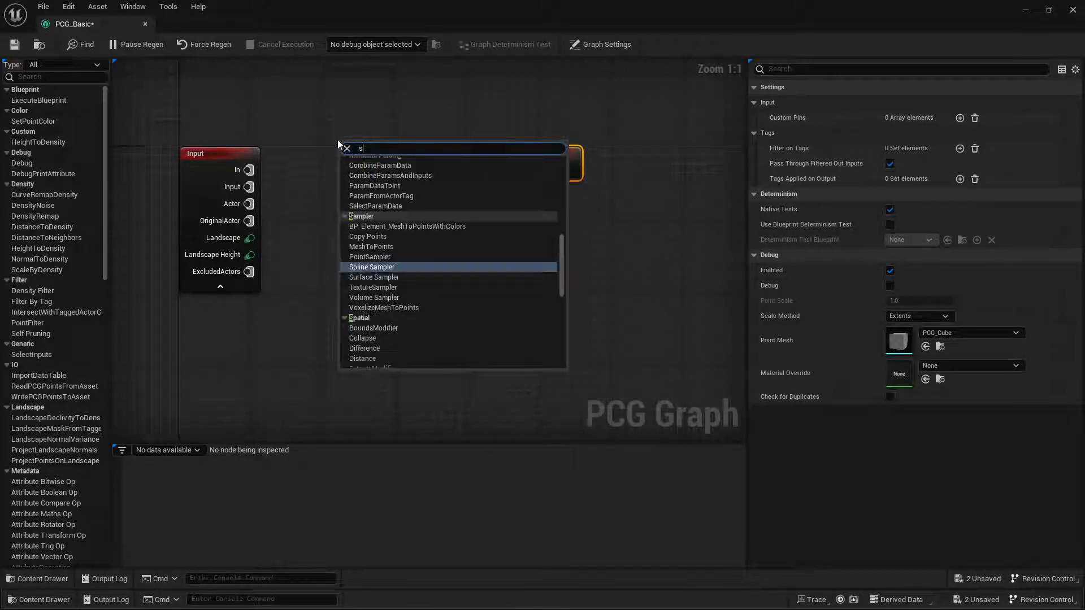
{"action": "left_click", "coordinate": [373, 277]}
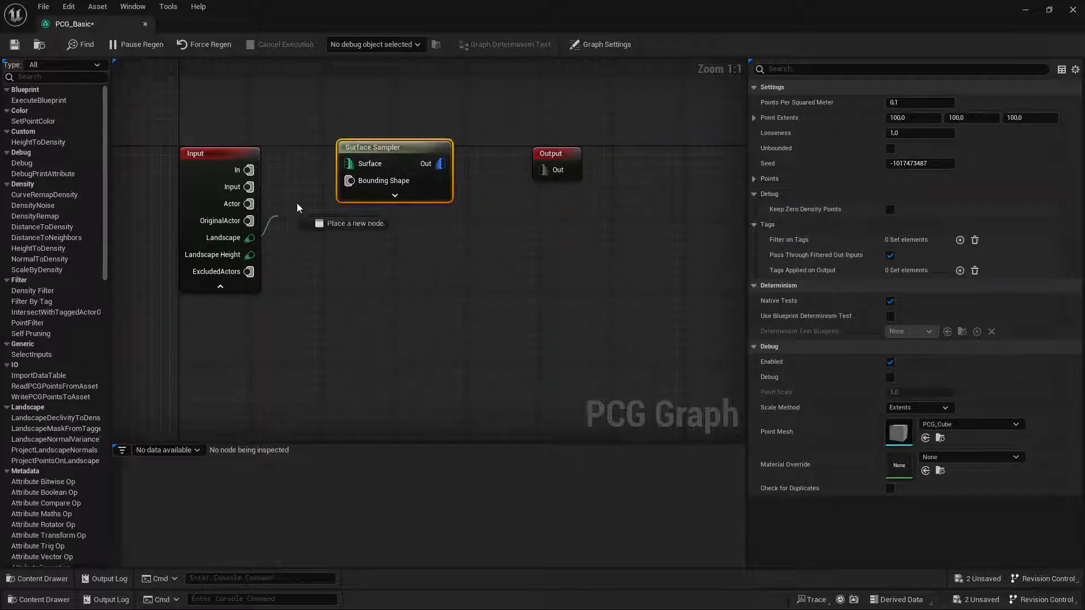
{"action": "left_click_drag", "start_coordinate": [261, 238], "coordinate": [347, 163]}
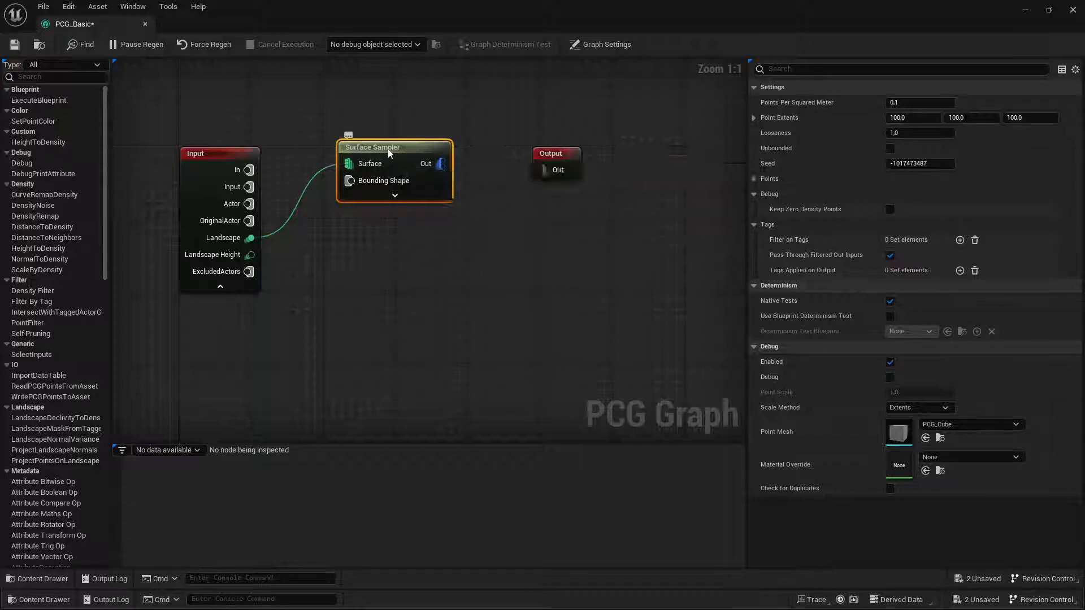
{"action": "mouse_move", "coordinate": [396, 148]}
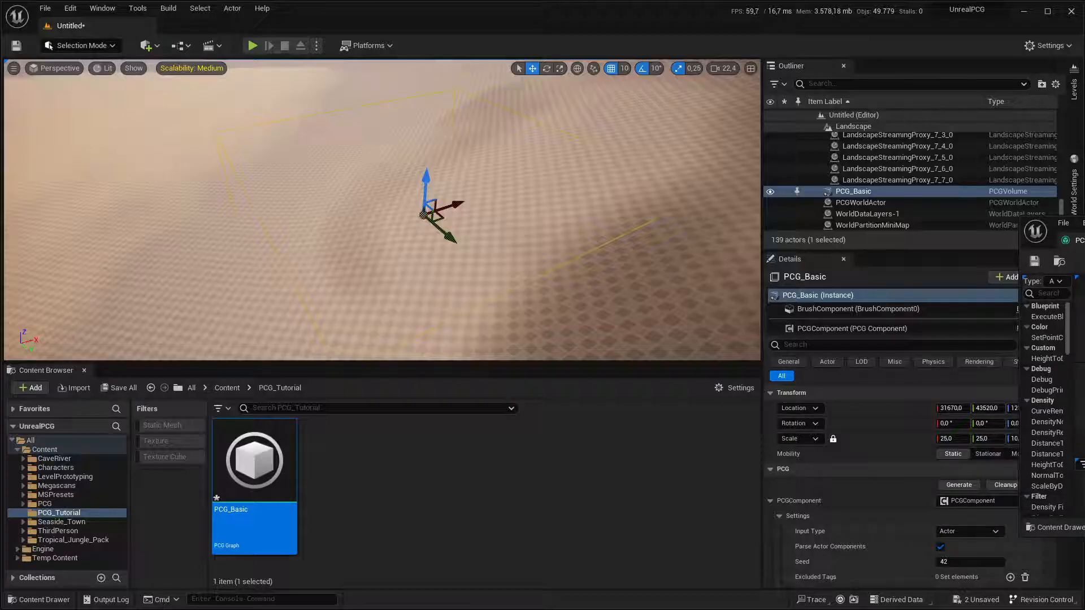
- Reopen the PCG_Basic graph editor alongside the level viewport
{"action": "double_click", "coordinate": [254, 460]}
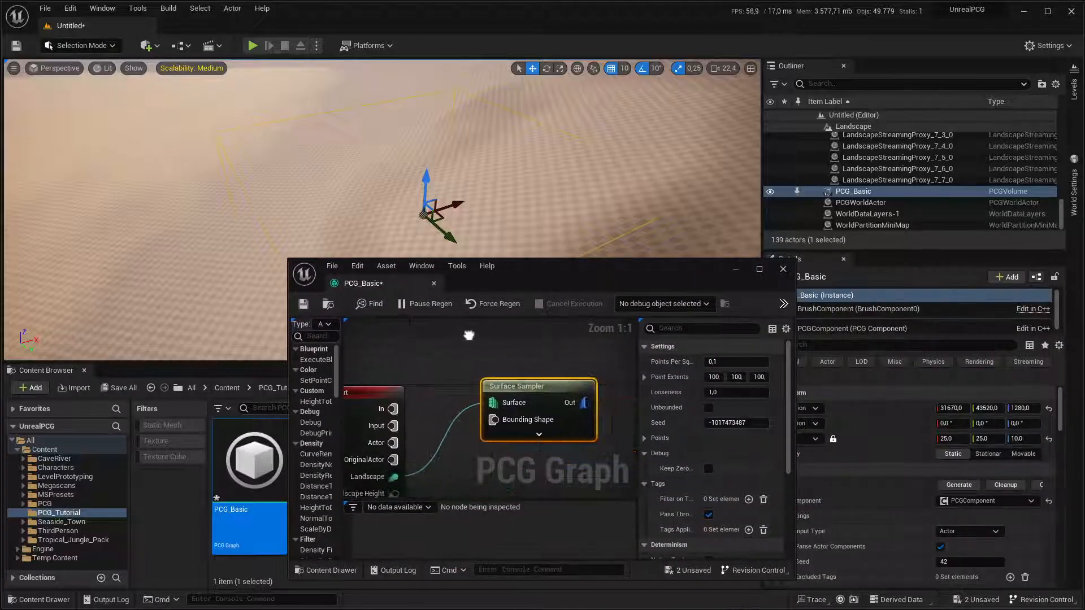
{"action": "mouse_move", "coordinate": [515, 382]}
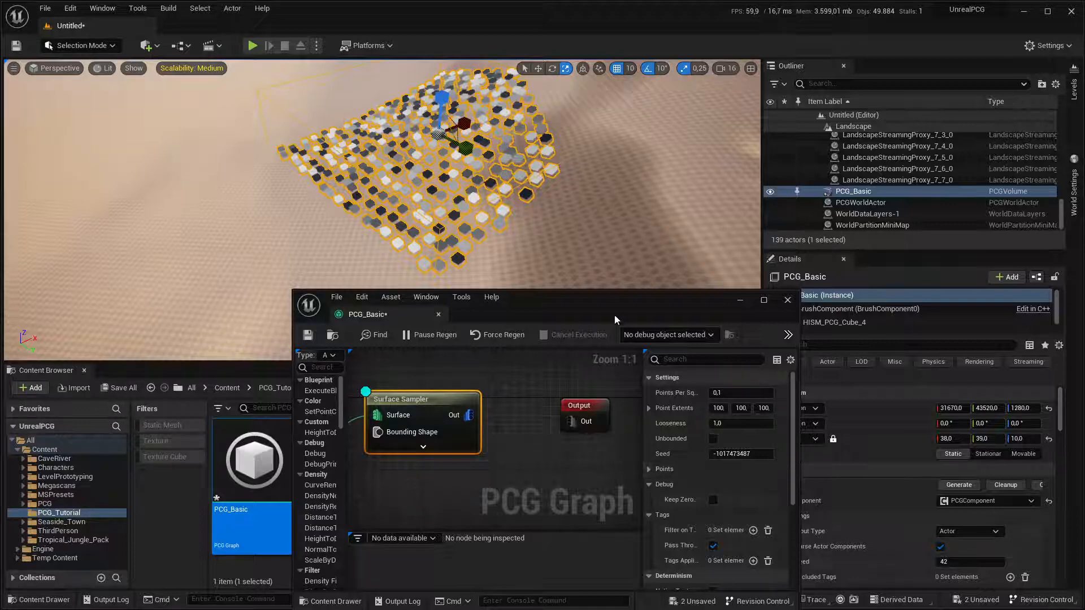
- Toggle the Surface Sampler's Unbounded on then off, and orbit around the confined cubes
{"action": "left_click", "coordinate": [764, 300]}
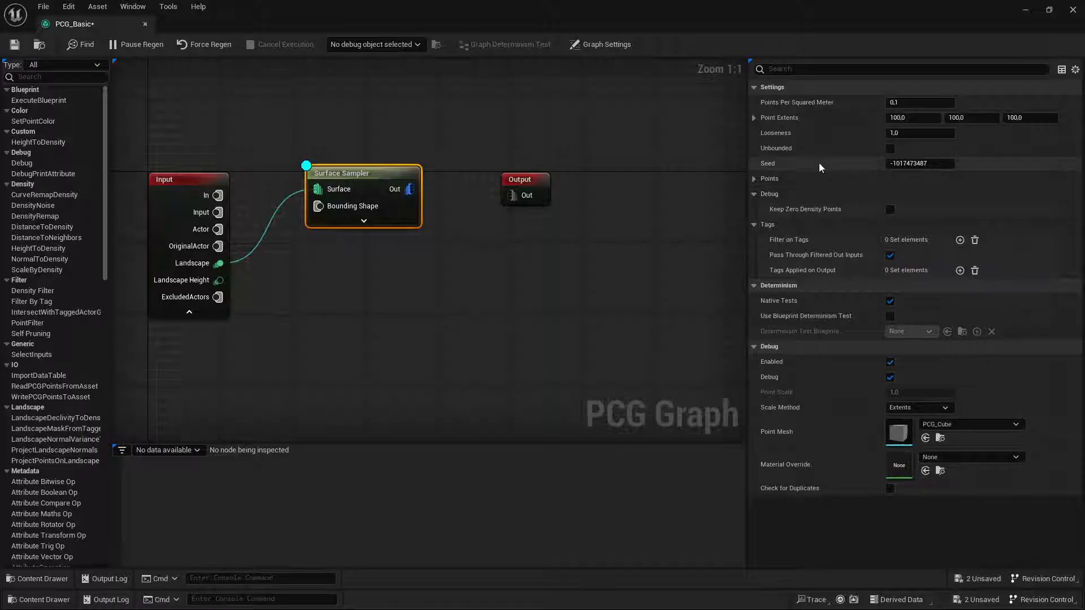
{"action": "left_click", "coordinate": [889, 148]}
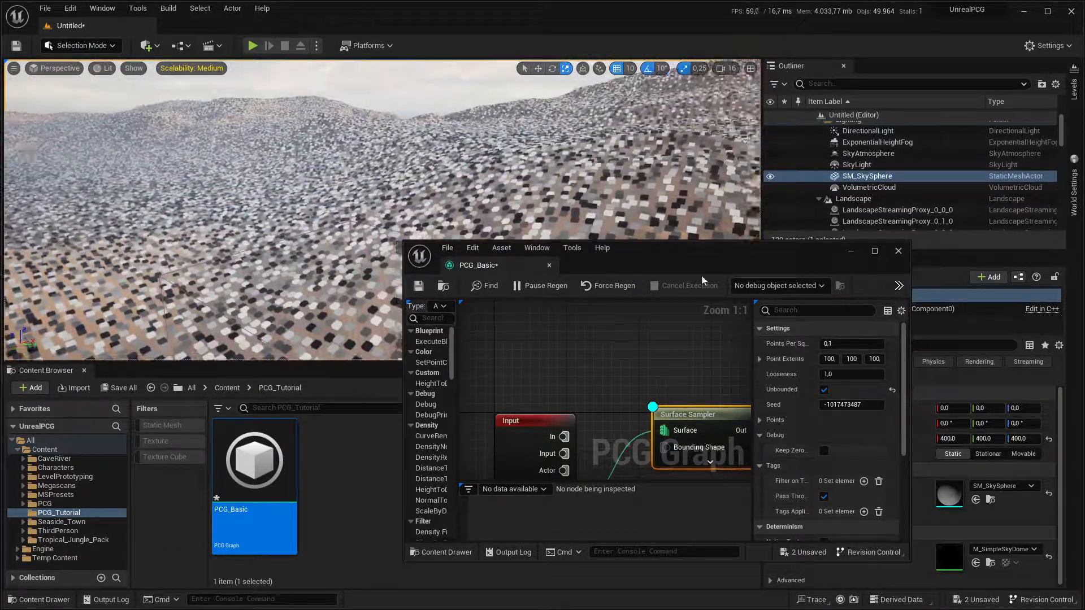
{"action": "left_click", "coordinate": [875, 251]}
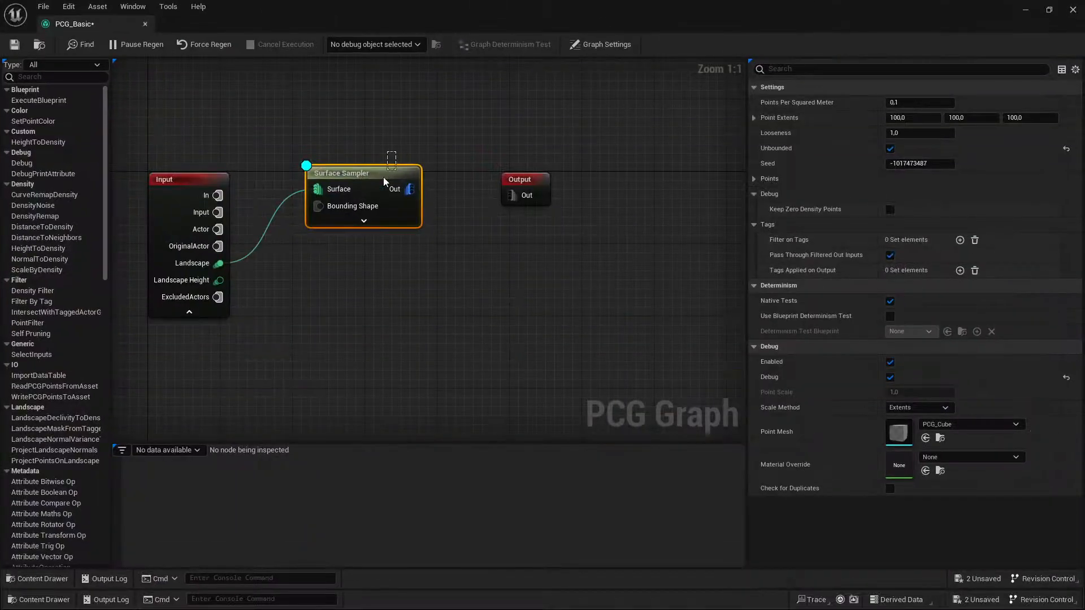
{"action": "left_click", "coordinate": [889, 149]}
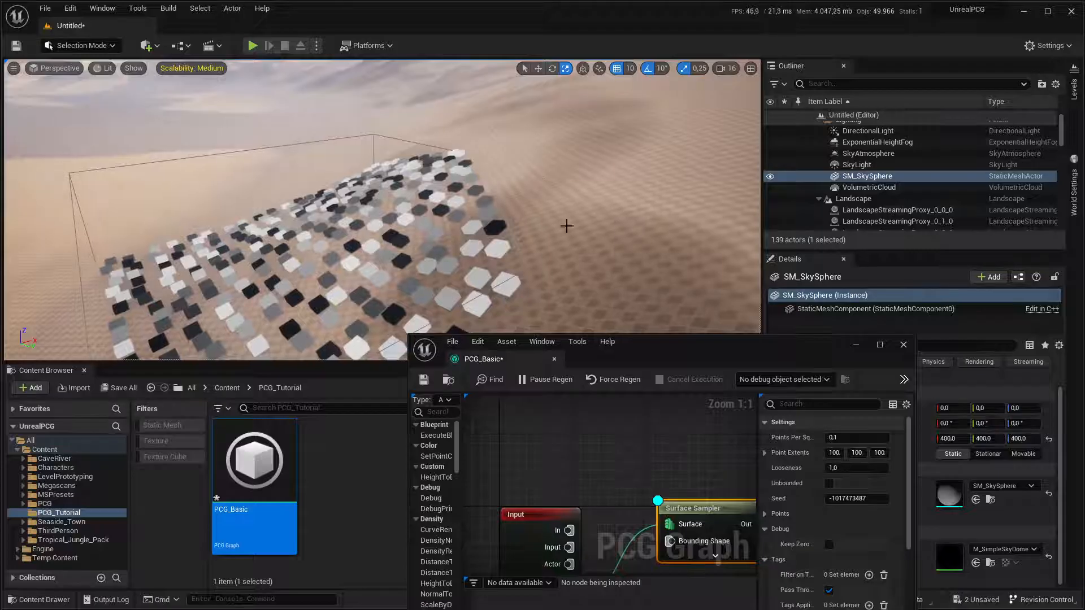
{"action": "left_click_drag", "start_coordinate": [567, 225], "coordinate": [364, 151]}
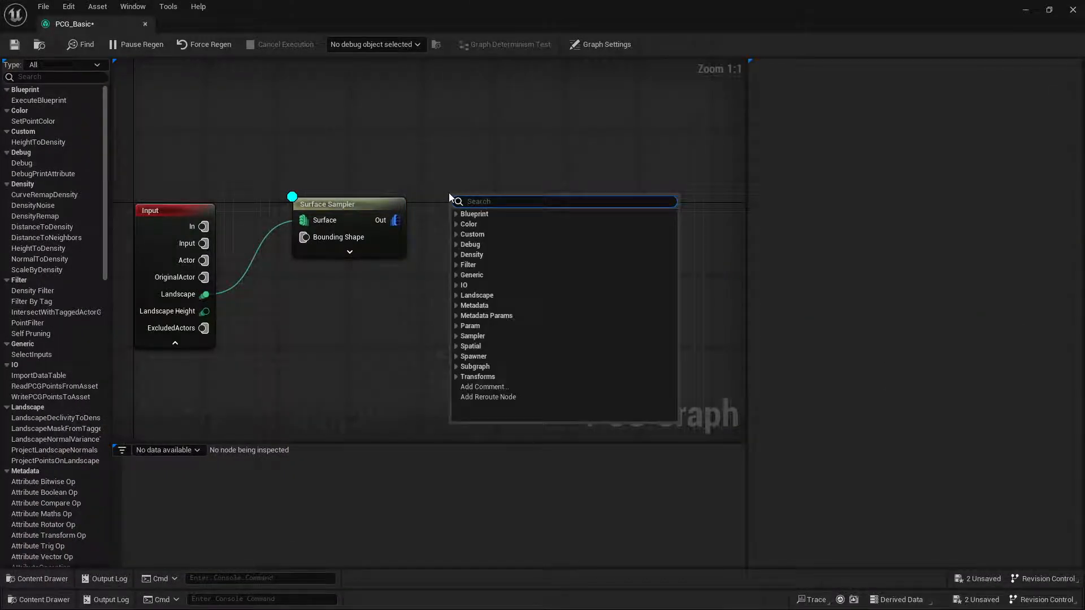
- Add a Transform Points node via a 'poin tran' search and select it
{"action": "type", "text": "poin tran"}
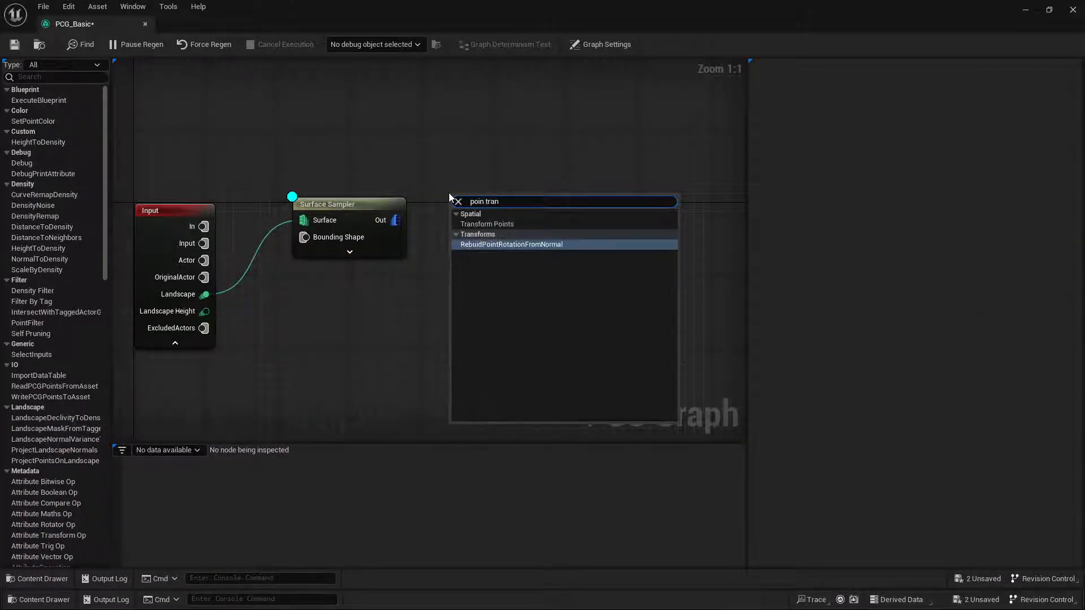
{"action": "left_click", "coordinate": [487, 224]}
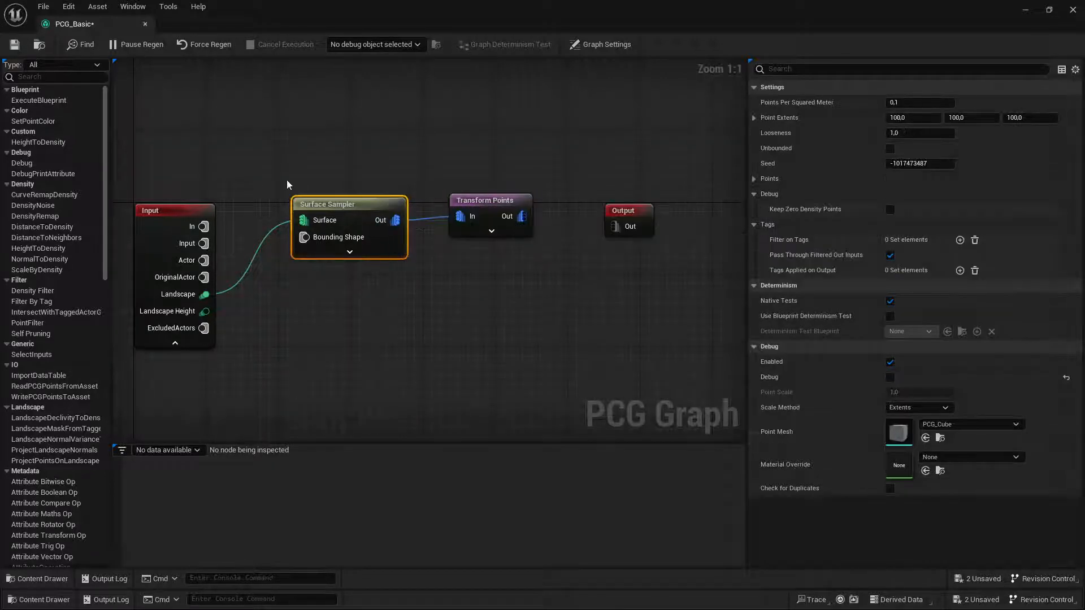
{"action": "left_click", "coordinate": [506, 201]}
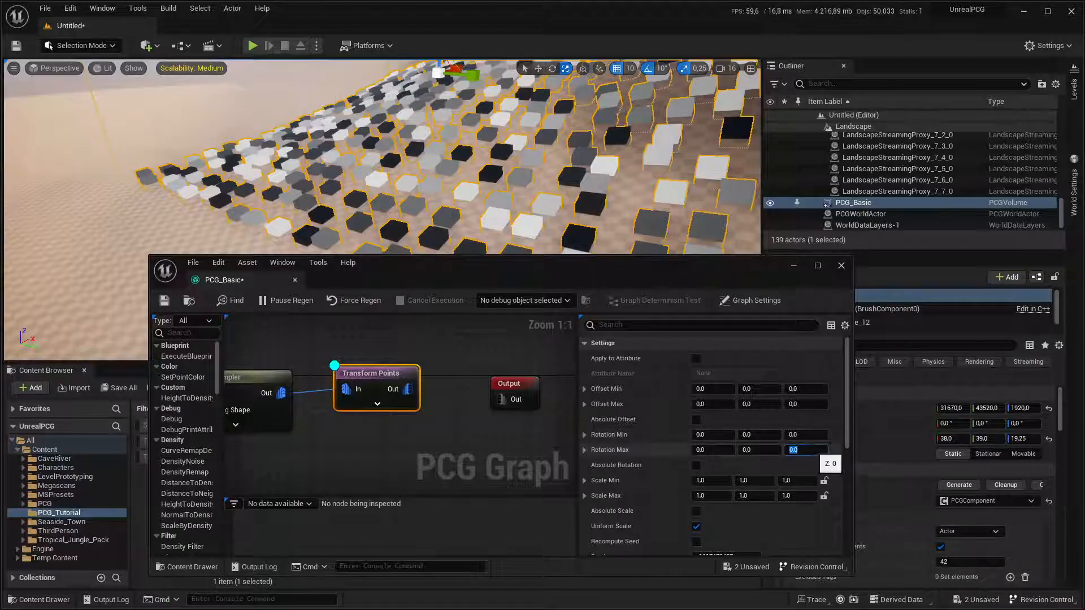
- Set Transform Points Rotation Max Z to 360
{"action": "type", "text": "360"}
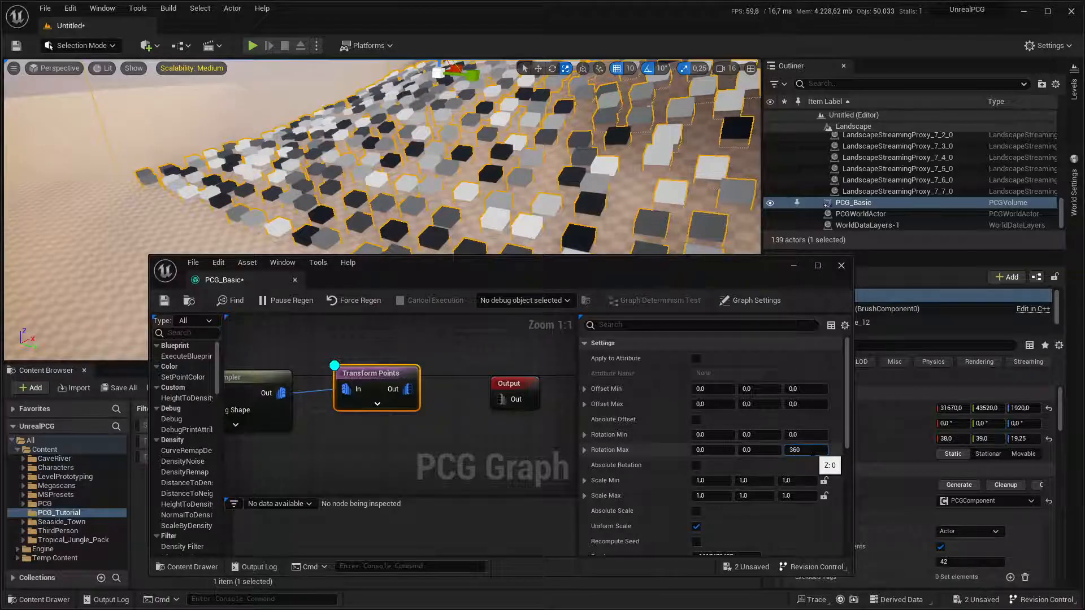
{"action": "left_click", "coordinate": [806, 450]}
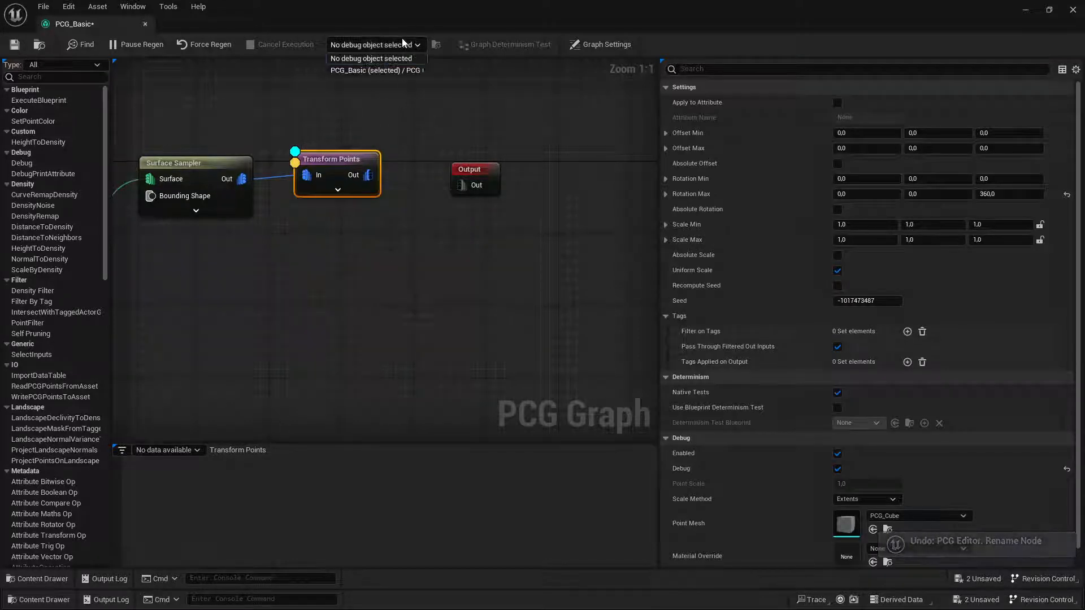
{"action": "mouse_move", "coordinate": [384, 76]}
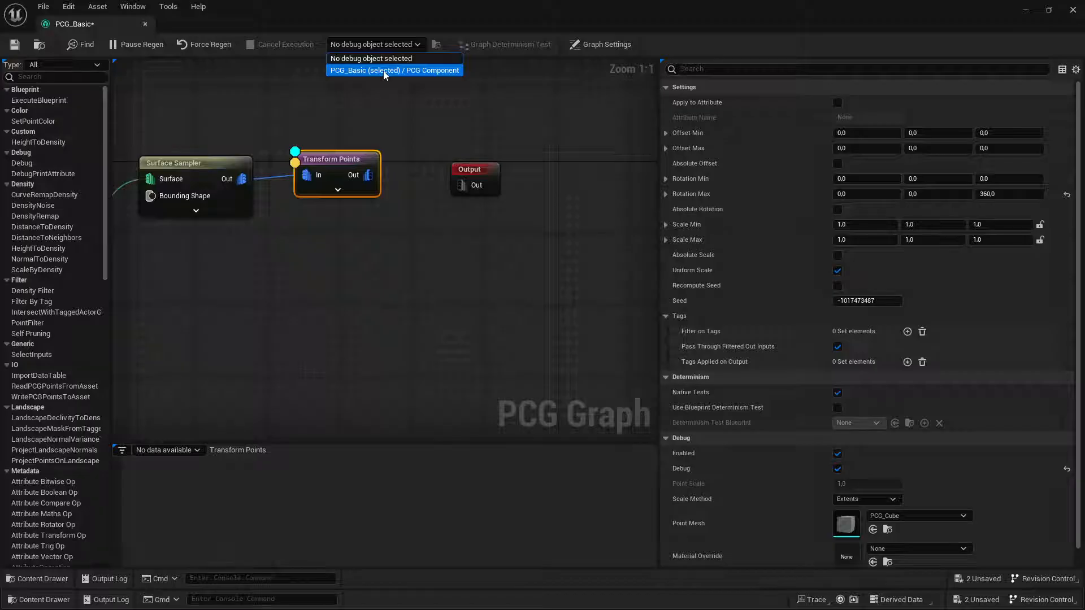
- Set the graph's debug object to the PCG_Basic (selected) PCG Component
{"action": "left_click", "coordinate": [394, 70]}
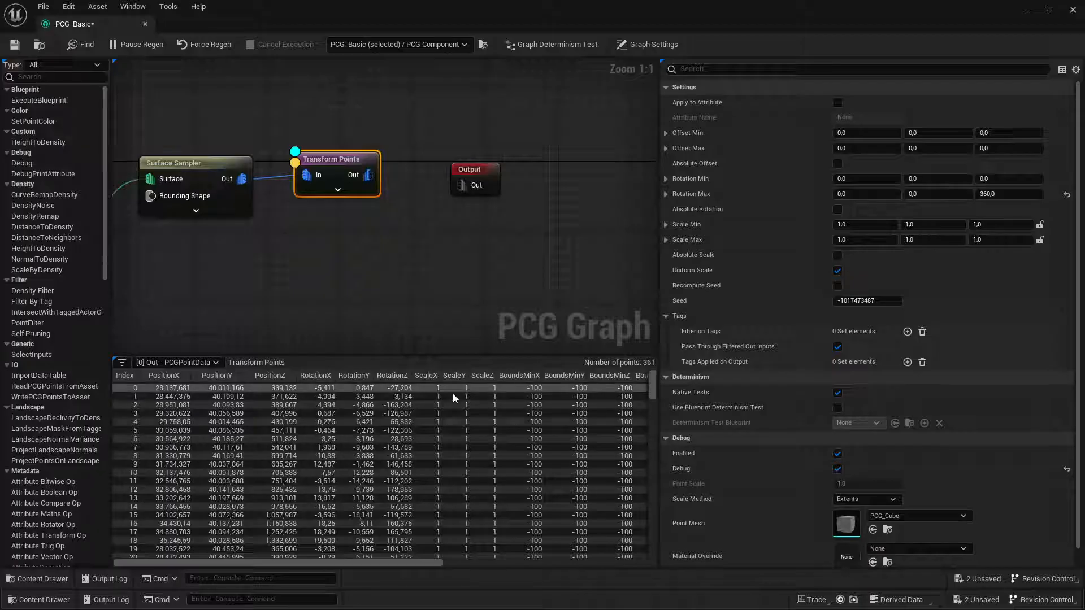
{"action": "mouse_move", "coordinate": [273, 416]}
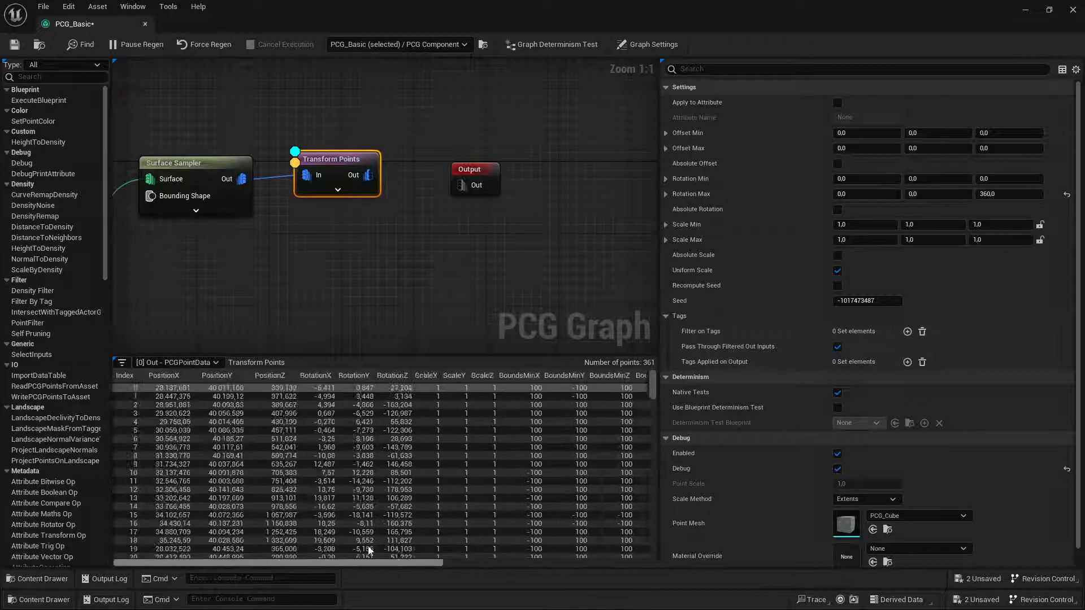
{"action": "mouse_move", "coordinate": [359, 165]}
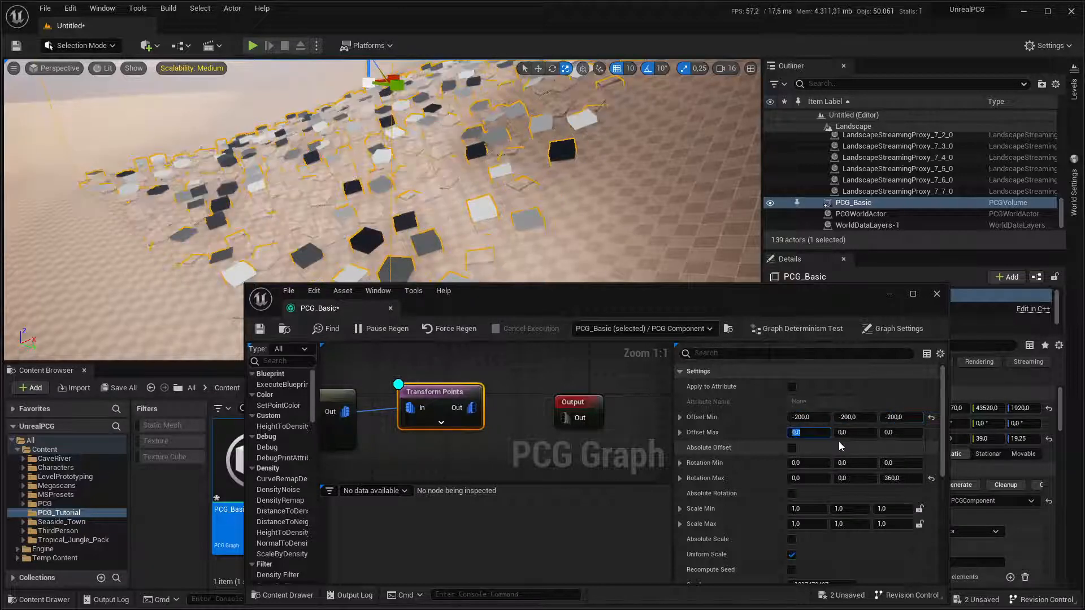
- Enter 200 as a Transform Points offset value
{"action": "type", "text": "200"}
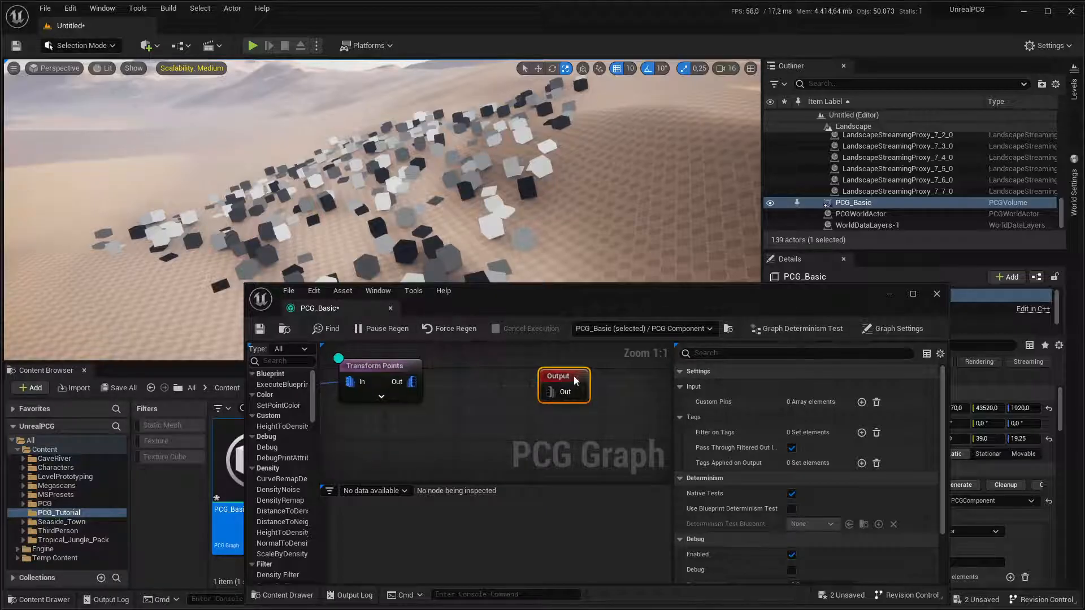
- Add a ProjectPointsOnLandscape node after Transform Points, then select Transform Points
{"action": "type", "text": "landscap proj"}
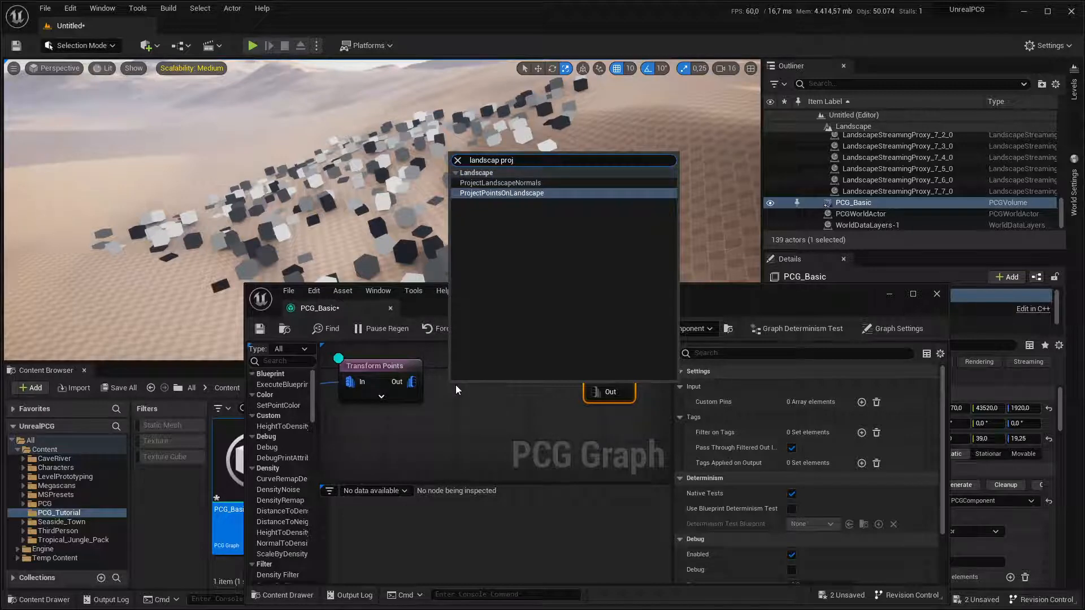
{"action": "left_click", "coordinate": [502, 193]}
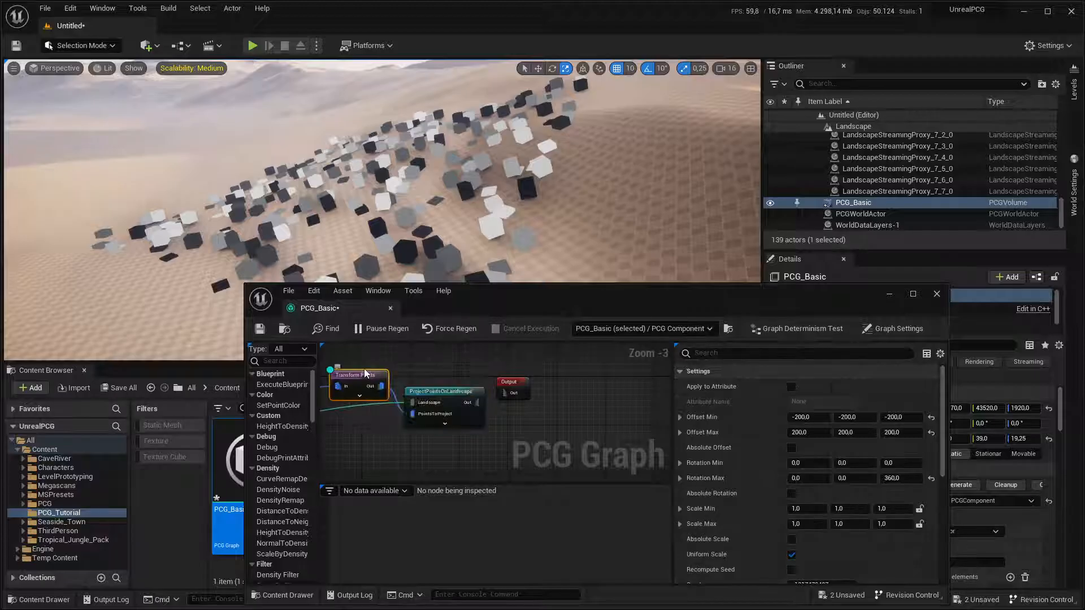
{"action": "left_click", "coordinate": [443, 391]}
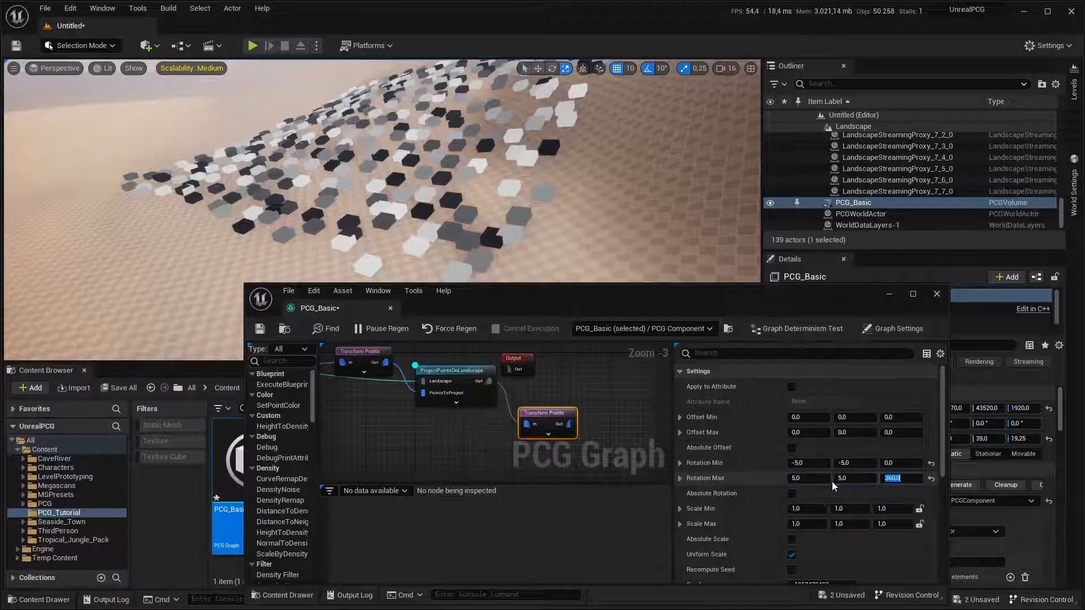
- Give the second Transform Points node rotation X/Y -5 to 5, Max Z 360, and Scale Min 0.7
{"action": "left_click", "coordinate": [455, 370]}
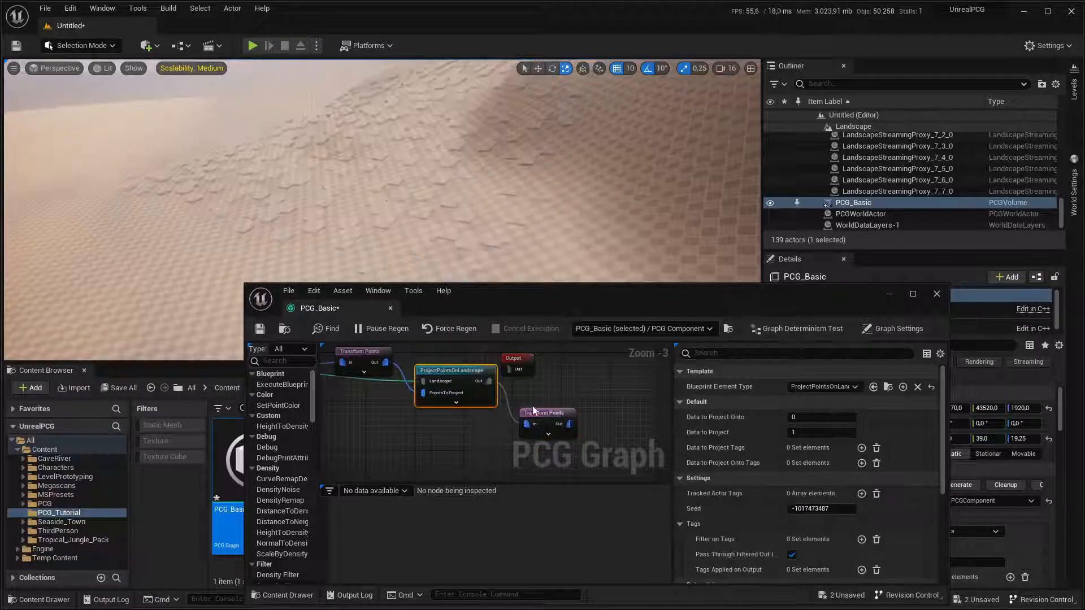
{"action": "left_click", "coordinate": [547, 413]}
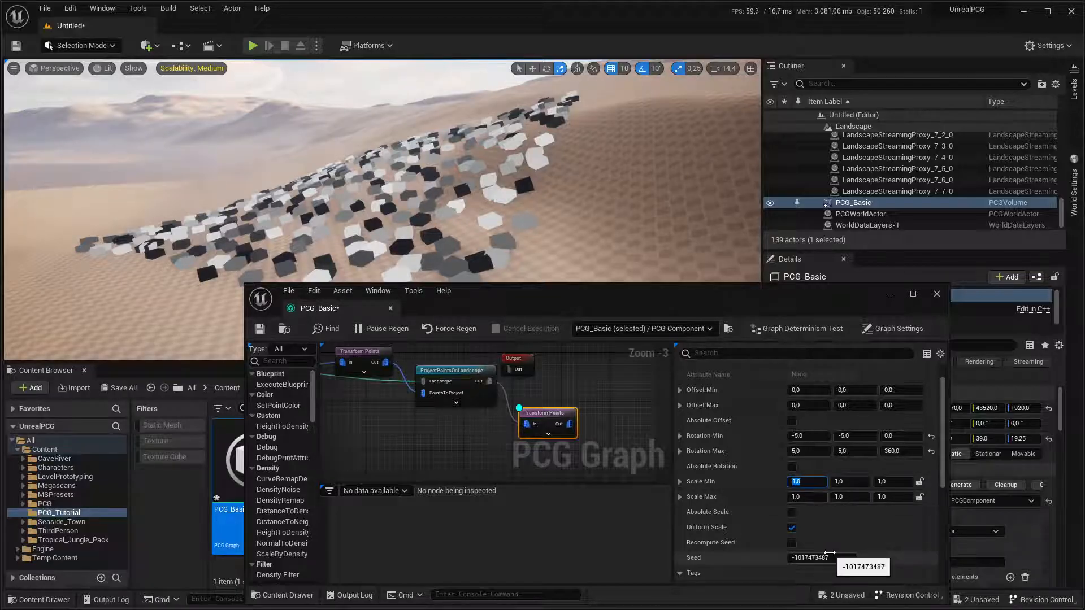
{"action": "type", "text": "0.7"}
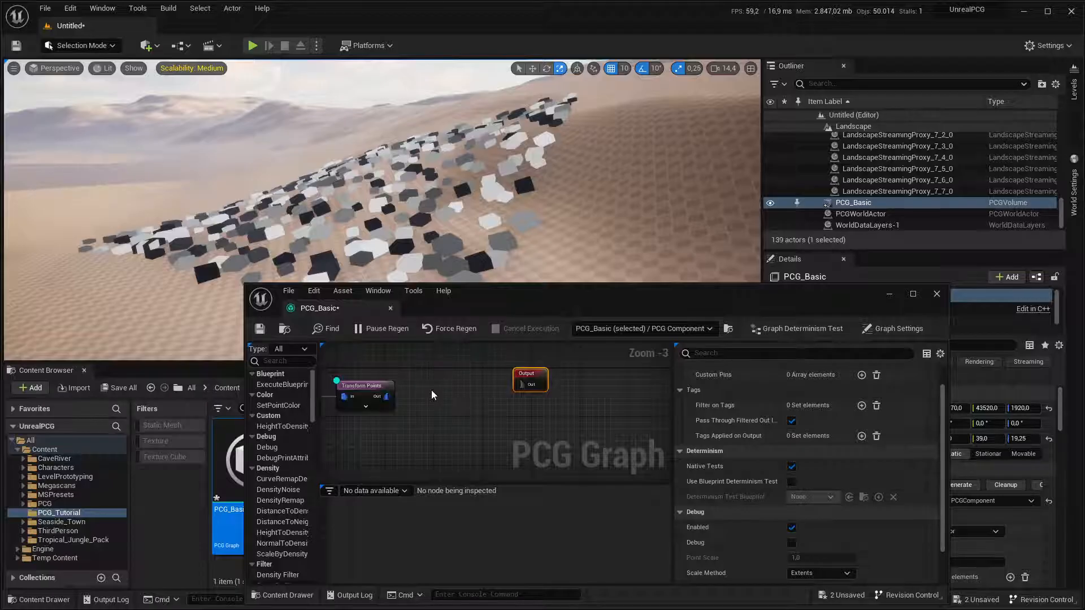
- Insert a Density Filter between Transform Points and Output with Lower Bound 0.9
{"action": "right_click", "coordinate": [430, 392]}
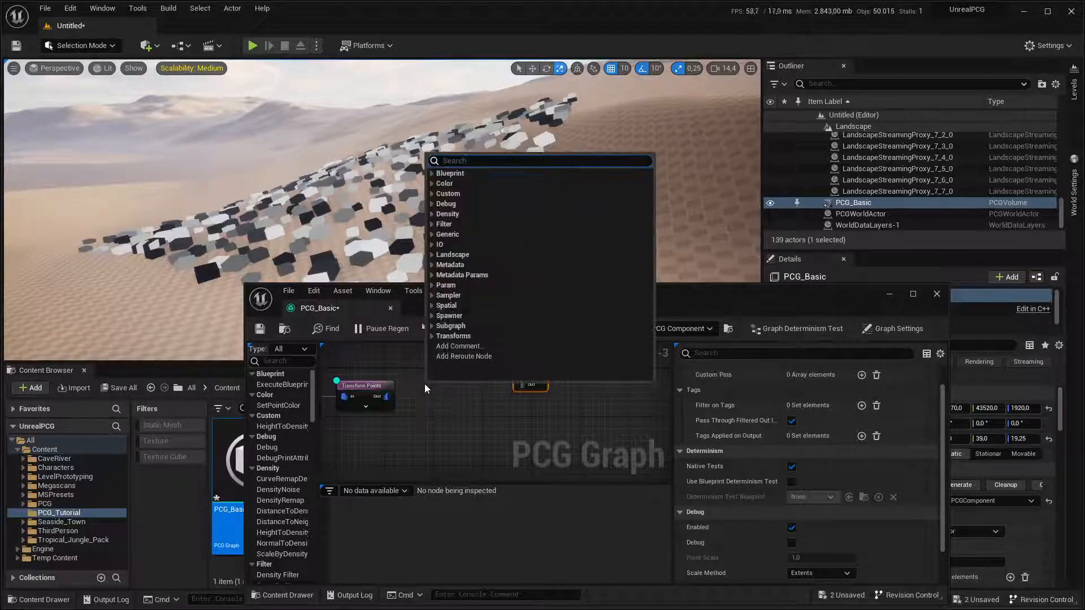
{"action": "type", "text": "densi filt"}
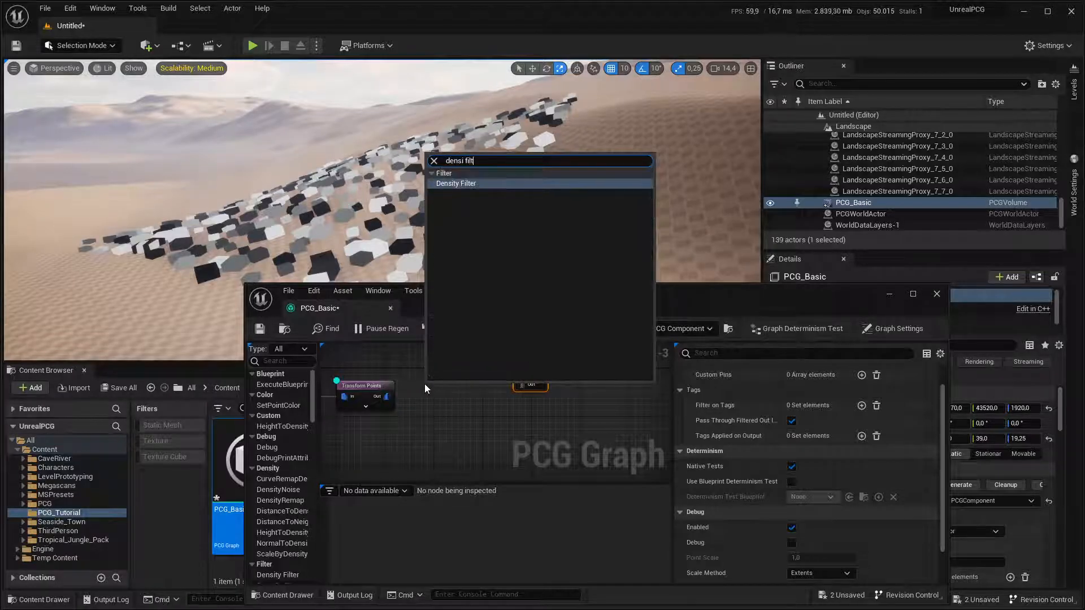
{"action": "left_click", "coordinate": [456, 183]}
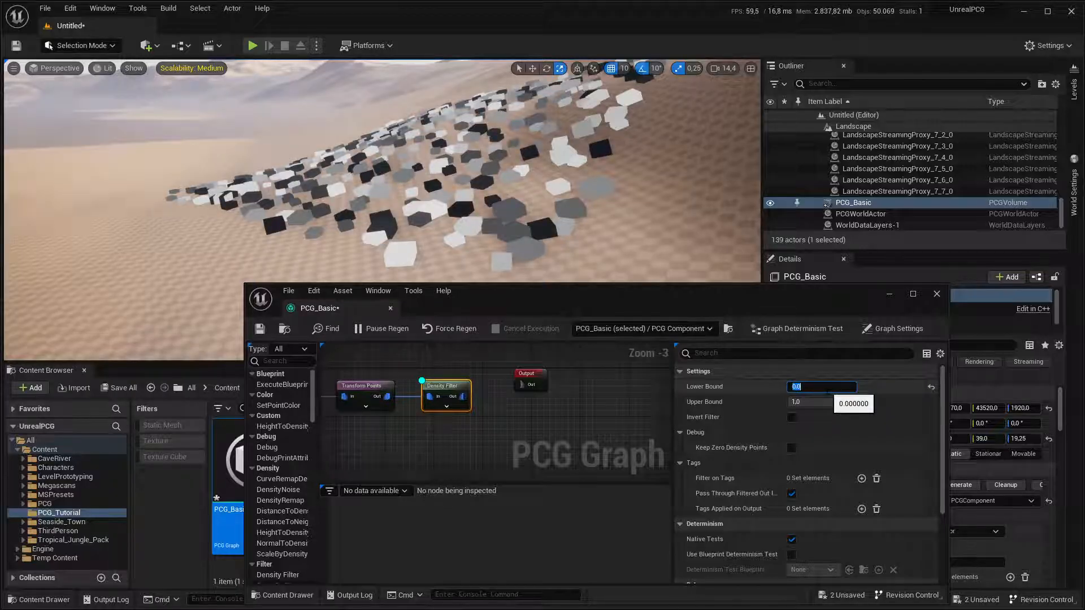
{"action": "type", "text": "0.9"}
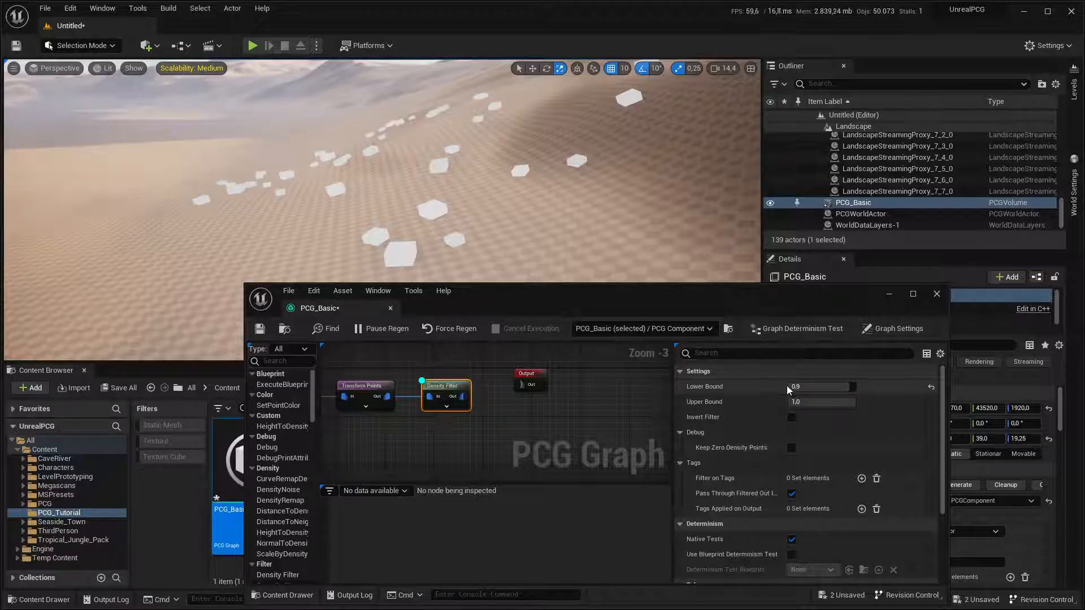
{"action": "mouse_move", "coordinate": [814, 402]}
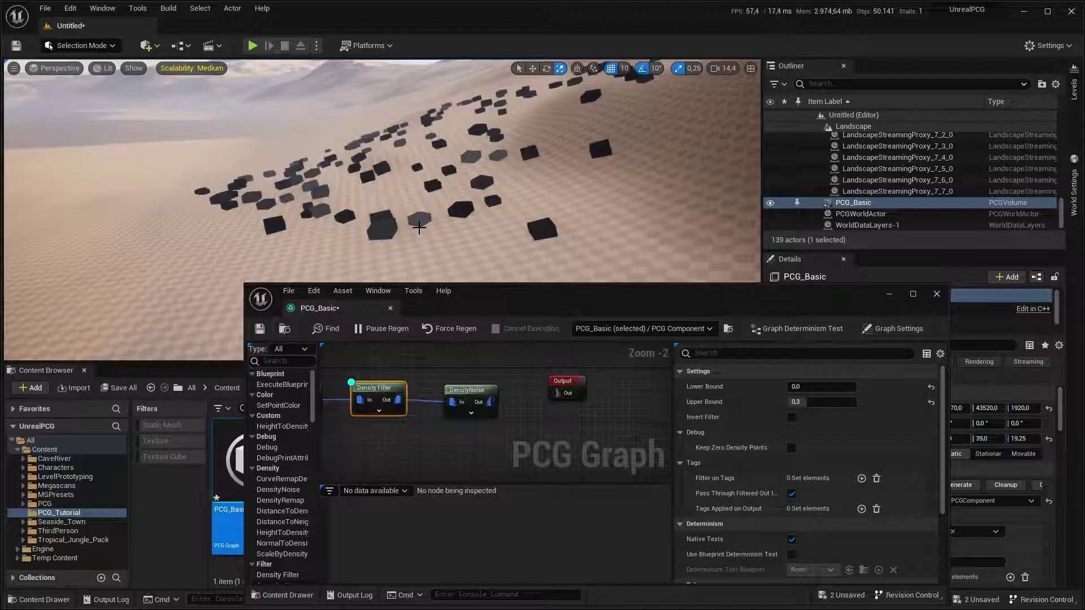
- Enter 0.0 as the DensityNoise node's Density Noise Min
{"action": "left_click", "coordinate": [467, 389]}
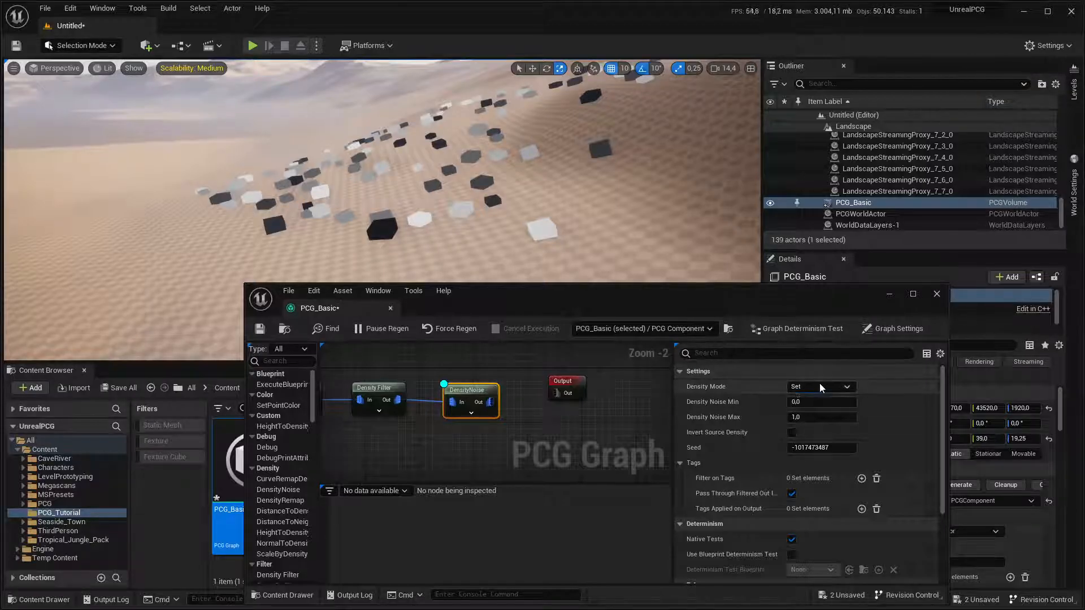
{"action": "left_click", "coordinate": [847, 387]}
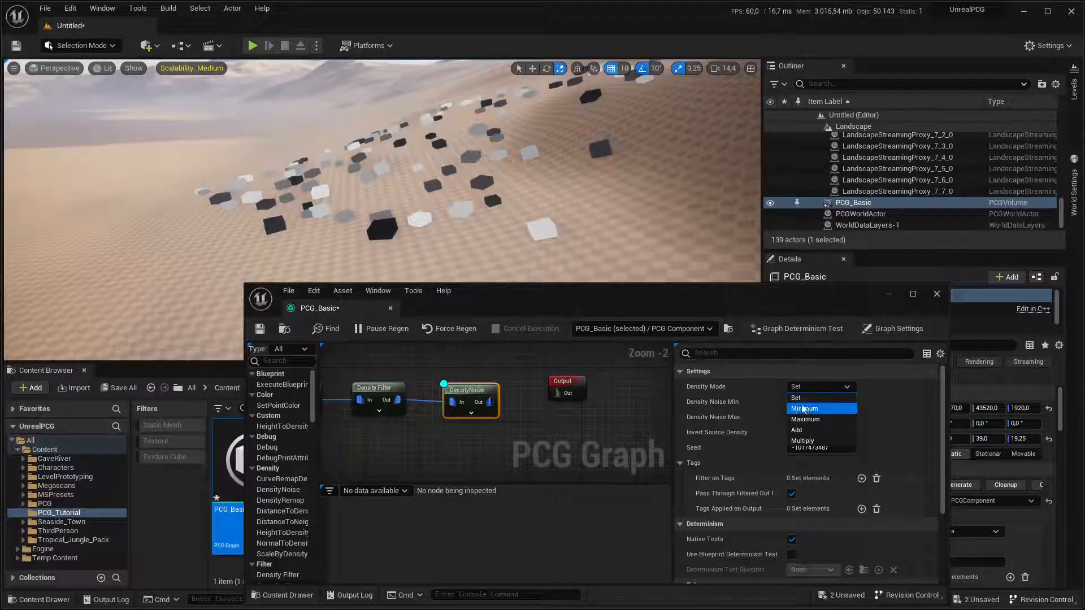
{"action": "mouse_move", "coordinate": [802, 430]}
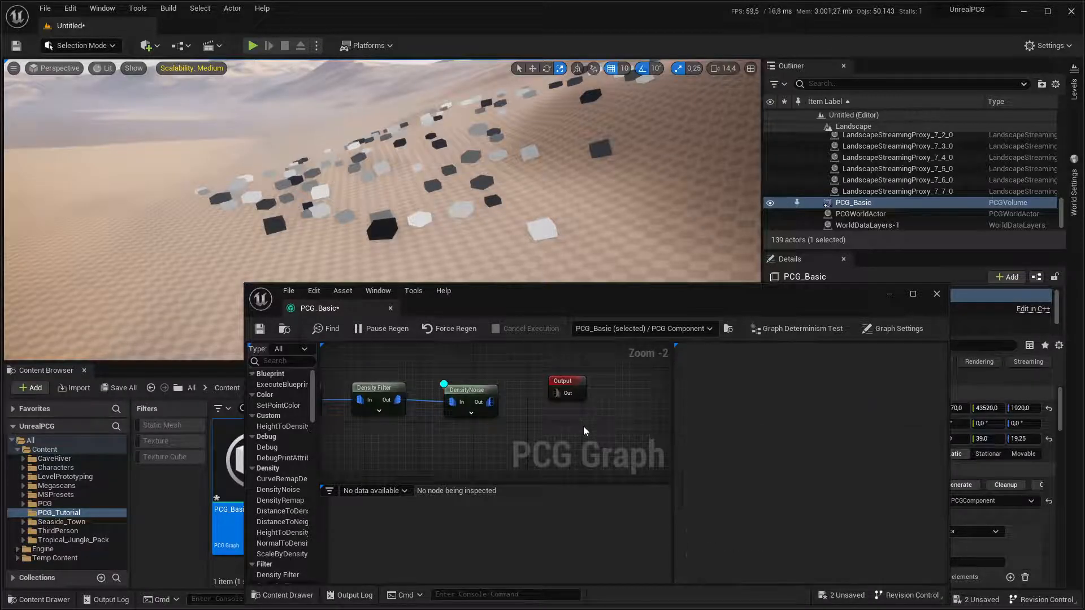
{"action": "left_click", "coordinate": [471, 390]}
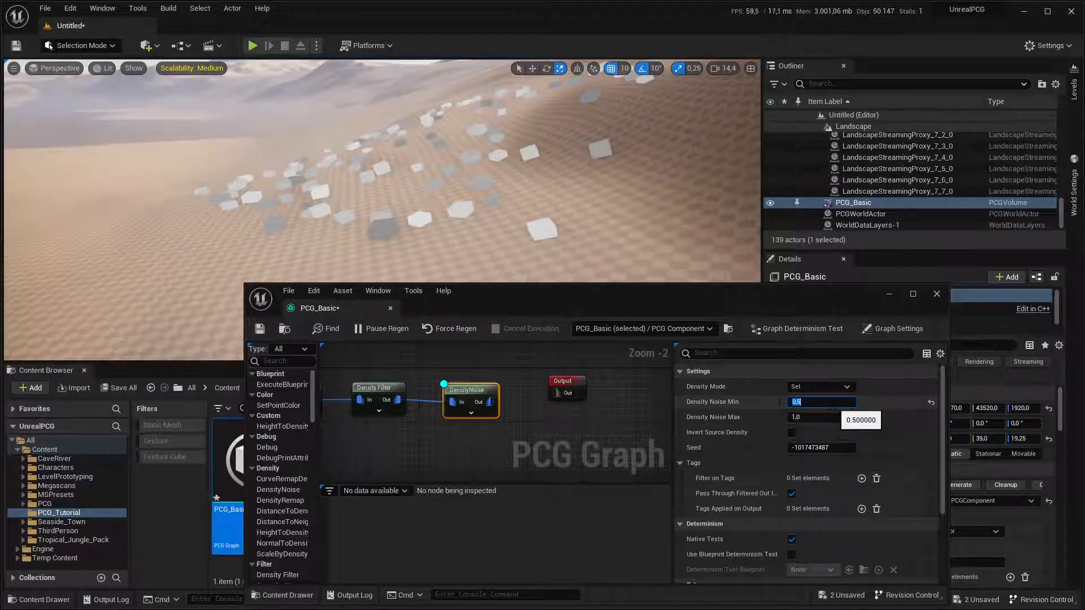
{"action": "type", "text": "0.0"}
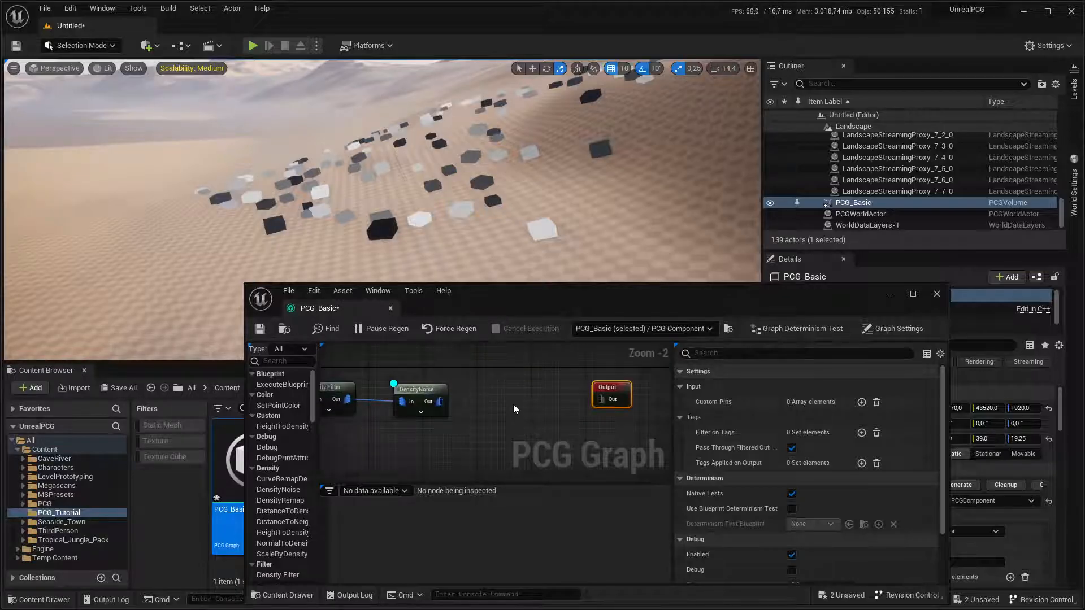
- Wire a new Static Mesh Spawner to DensityNoise Out and add one Mesh Entries element
{"action": "right_click", "coordinate": [516, 410]}
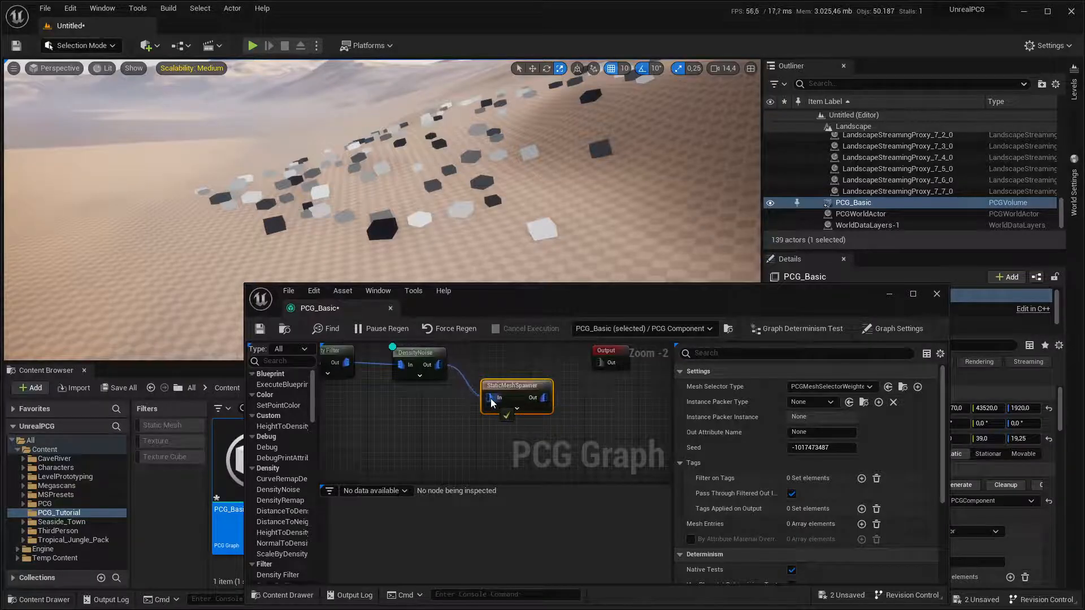
{"action": "scroll", "scroll_direction": "down", "scroll_amount": 3}
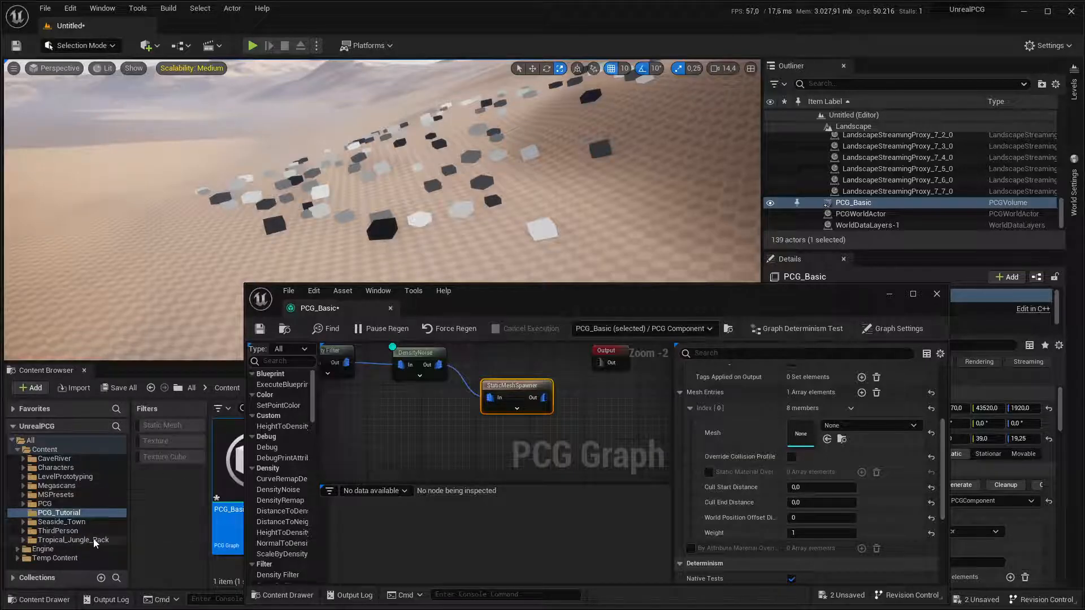
- Assign SM_Tree_Banana_01 from Tropical_Jungle_Pack to the spawner's mesh entry
{"action": "left_click", "coordinate": [72, 540]}
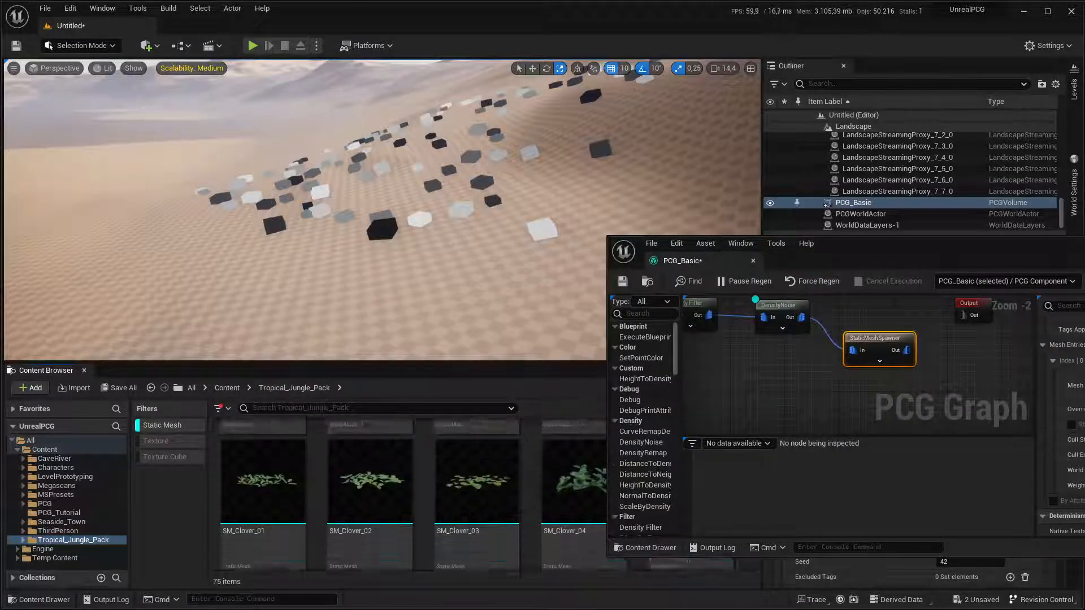
{"action": "scroll", "scroll_direction": "down", "scroll_amount": 3}
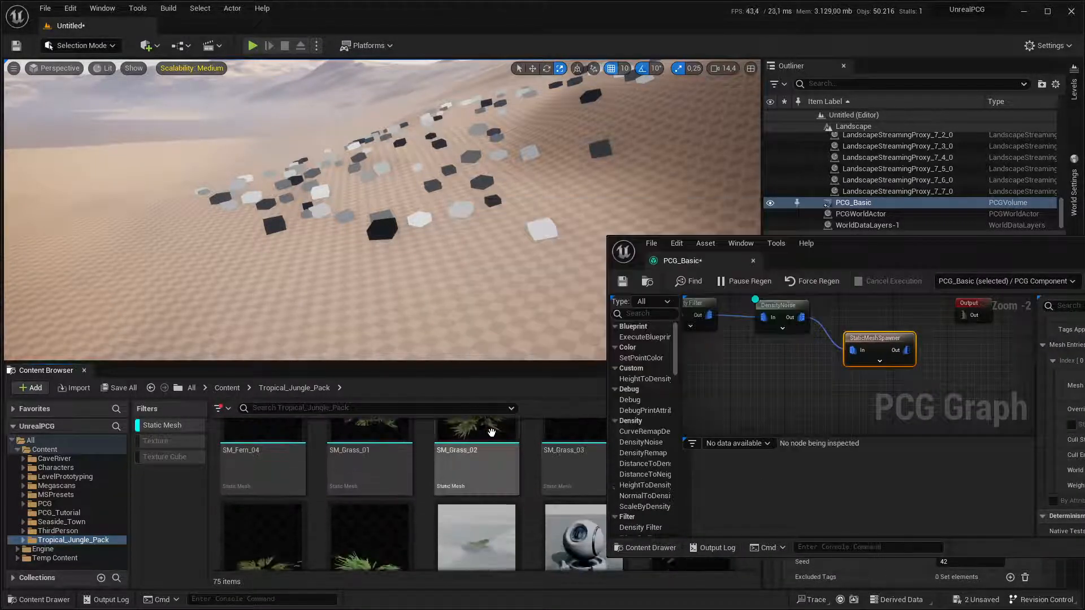
{"action": "scroll", "scroll_direction": "down", "scroll_amount": 3}
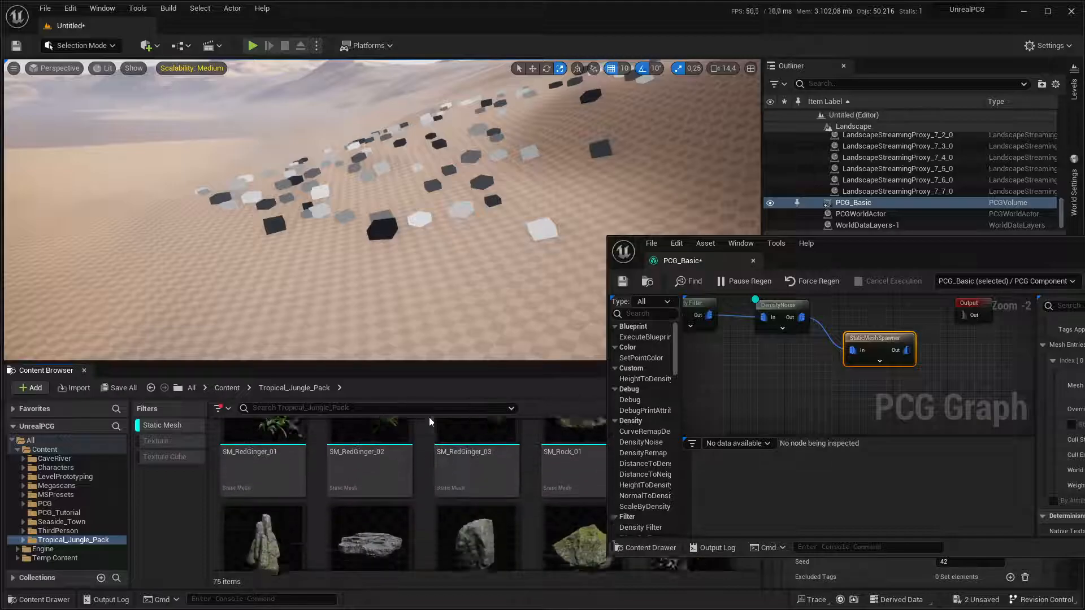
{"action": "scroll", "scroll_direction": "down", "scroll_amount": 3}
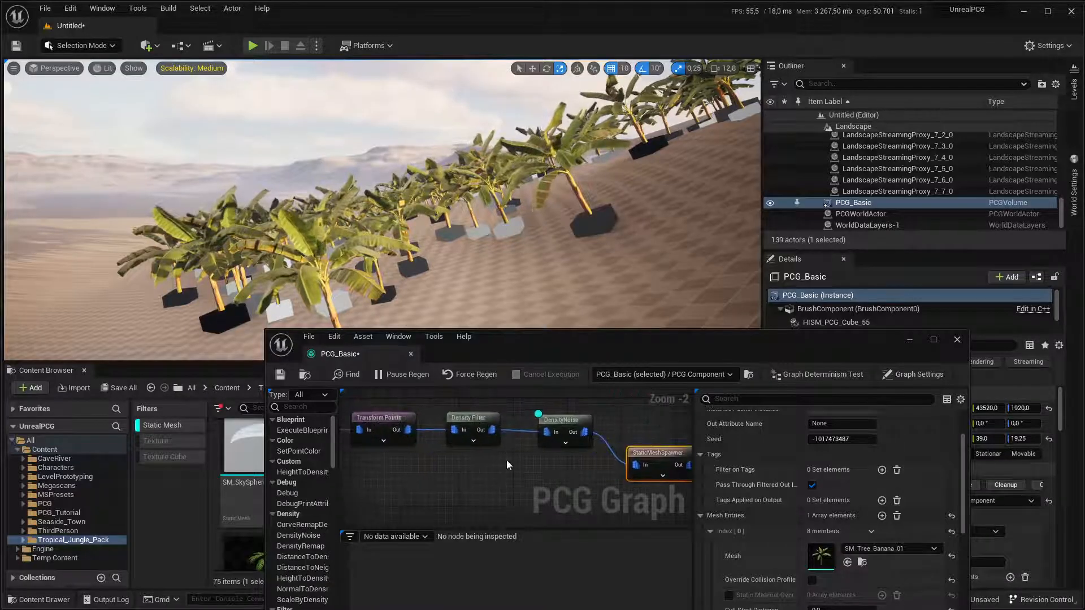
- Tick Absolute Rotation on the Transform Points node
{"action": "left_click_drag", "start_coordinate": [509, 456], "coordinate": [471, 416]}
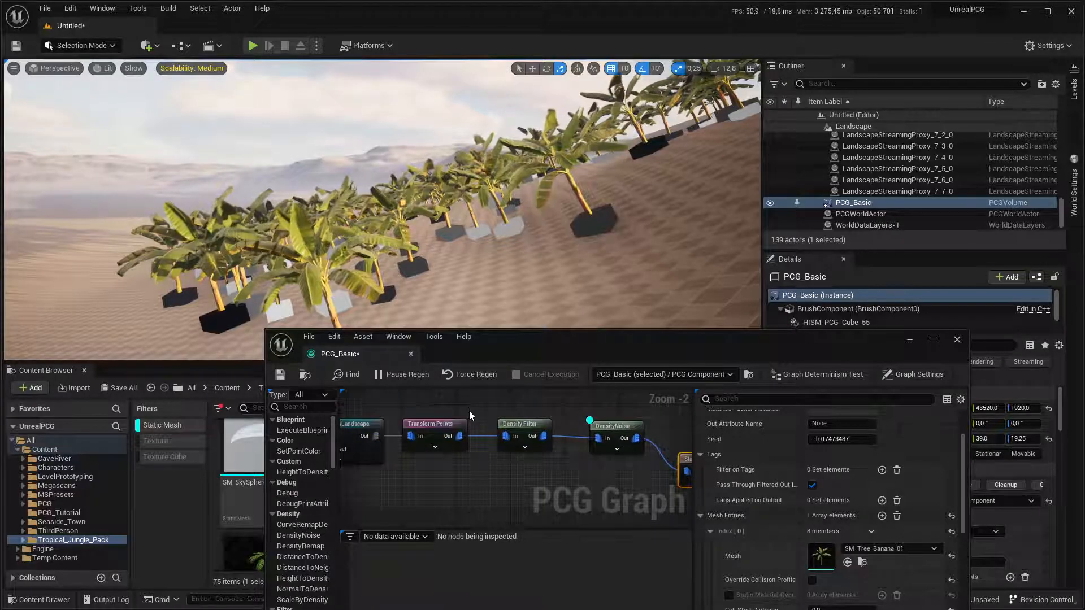
{"action": "left_click", "coordinate": [433, 424]}
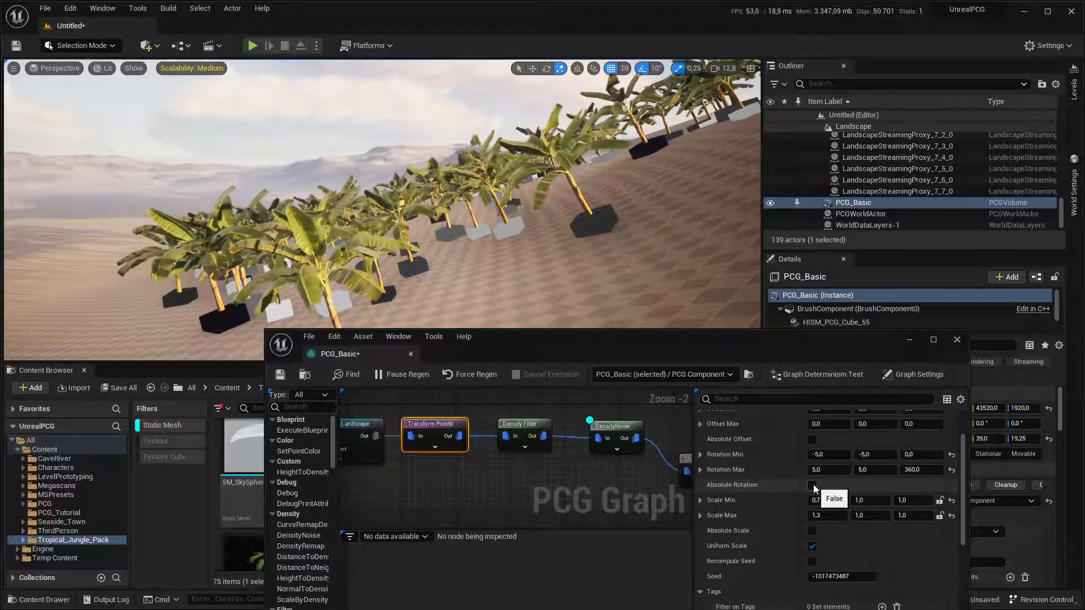
{"action": "left_click", "coordinate": [813, 485]}
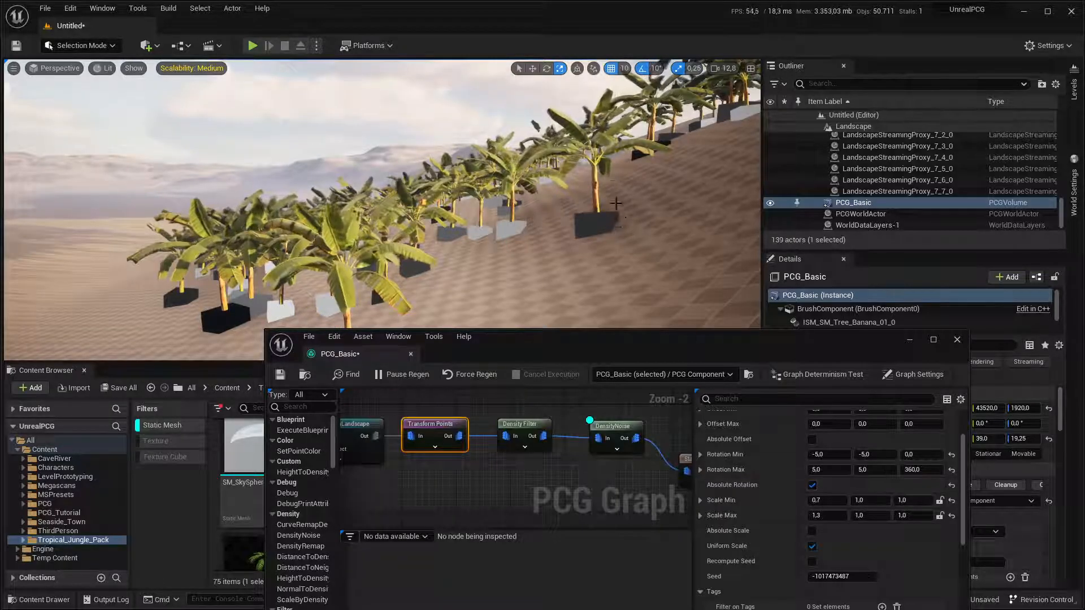
{"action": "left_click", "coordinate": [828, 454]}
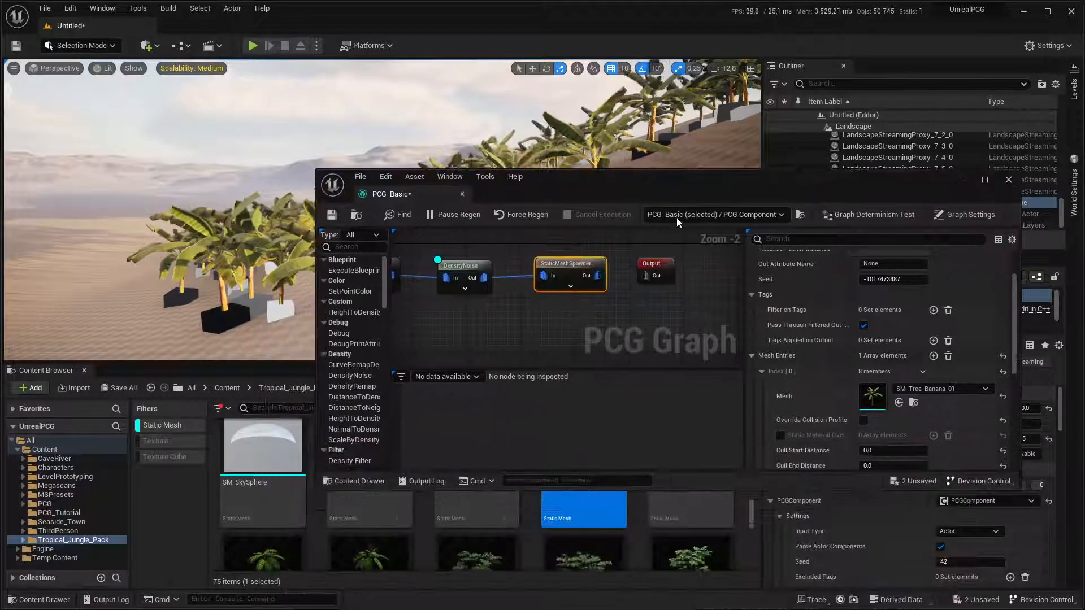
- Add an SM_Tree_Fern_01 mesh entry and set the banana entry's Weight to 5
{"action": "scroll", "scroll_direction": "down", "scroll_amount": 3}
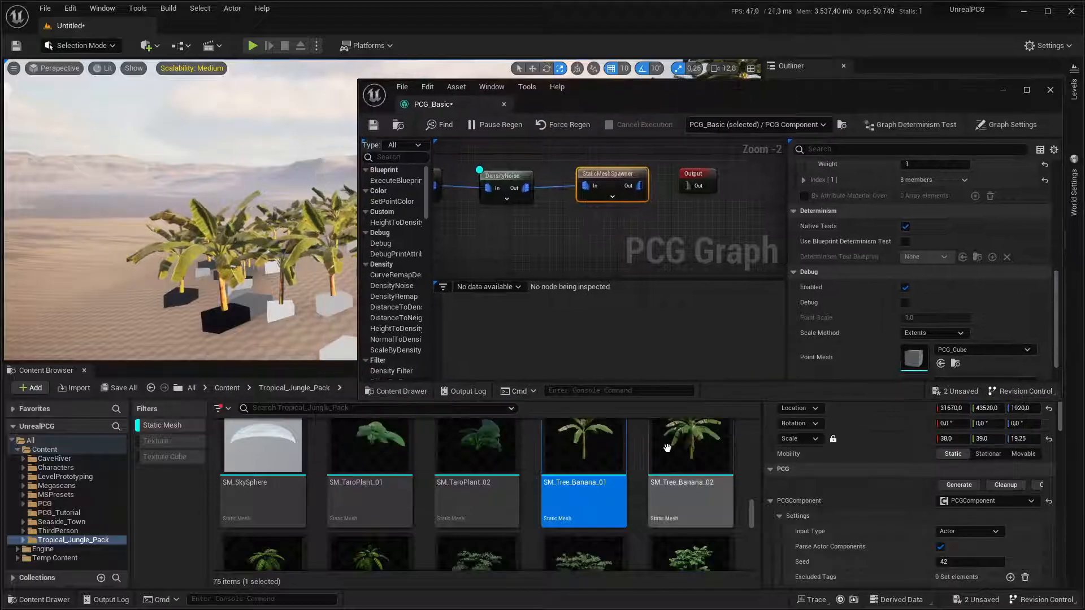
{"action": "scroll", "scroll_direction": "down", "scroll_amount": 3}
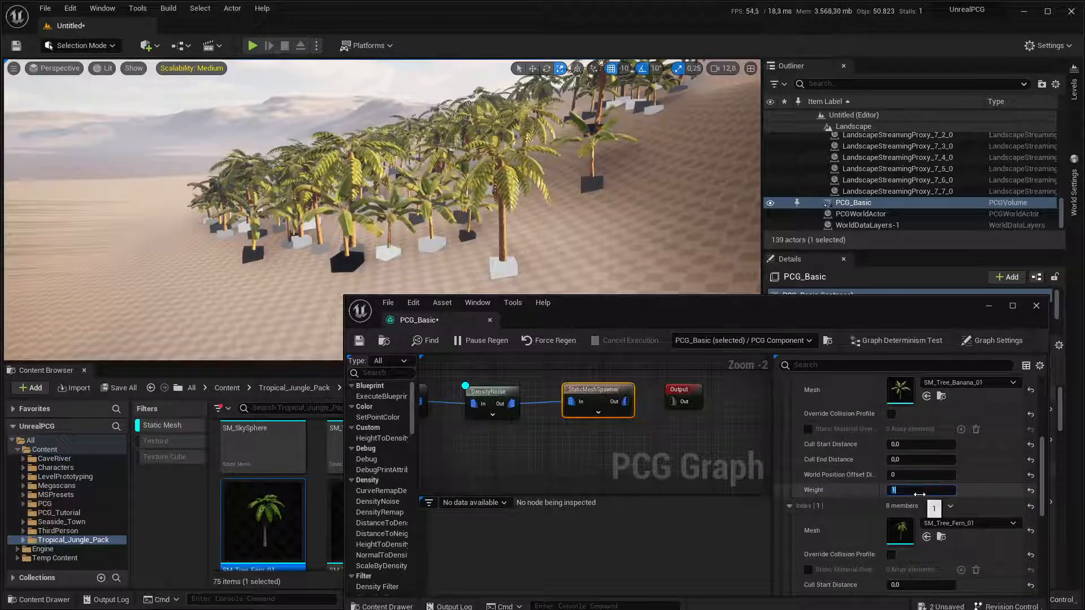
{"action": "type", "text": "5"}
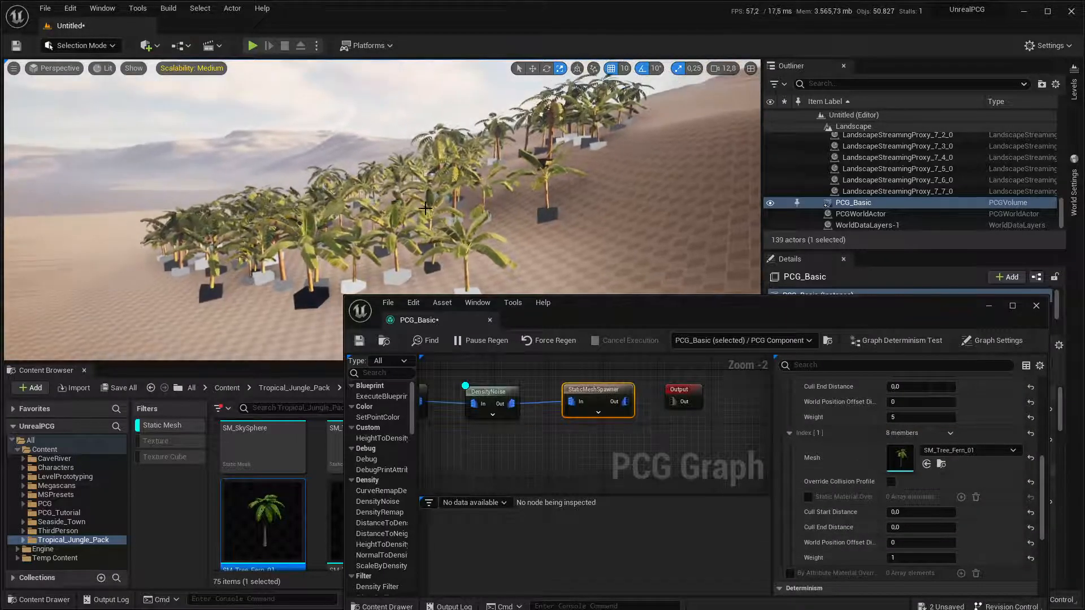
{"action": "mouse_move", "coordinate": [571, 401]}
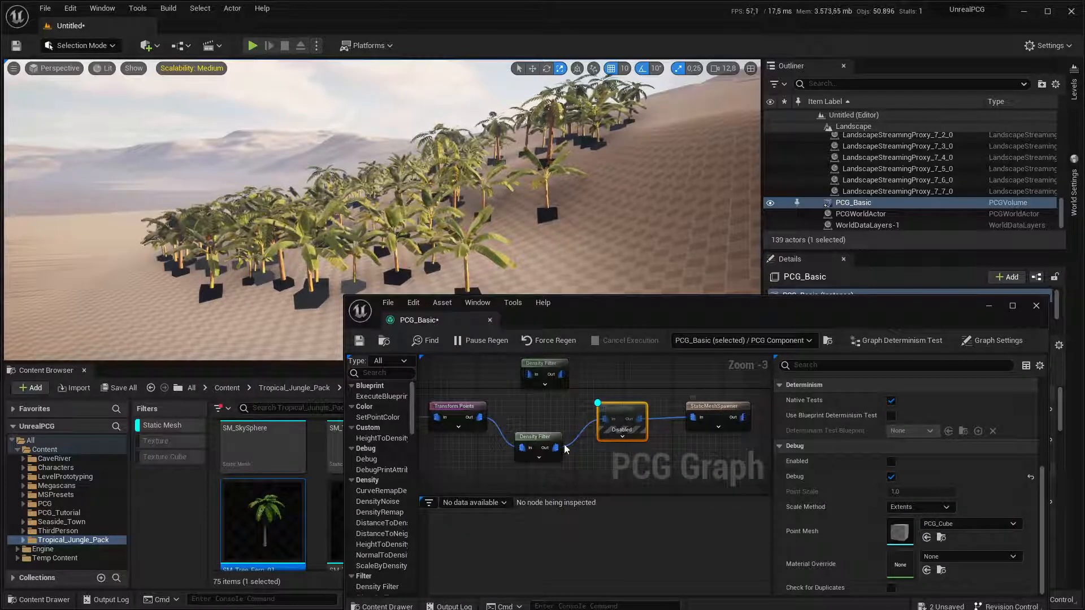
{"action": "mouse_move", "coordinate": [692, 410]}
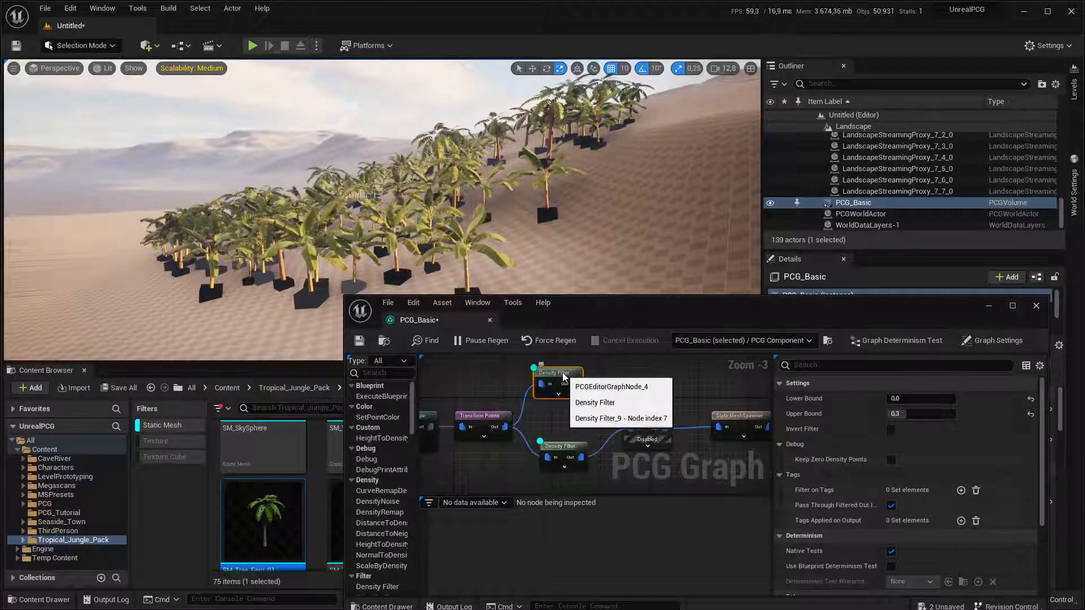
- Set the top Density Filter's bounds to about 0.5 lower and 1.0 upper
{"action": "left_click", "coordinate": [921, 398]}
{"action": "type", "text": "0.95"}
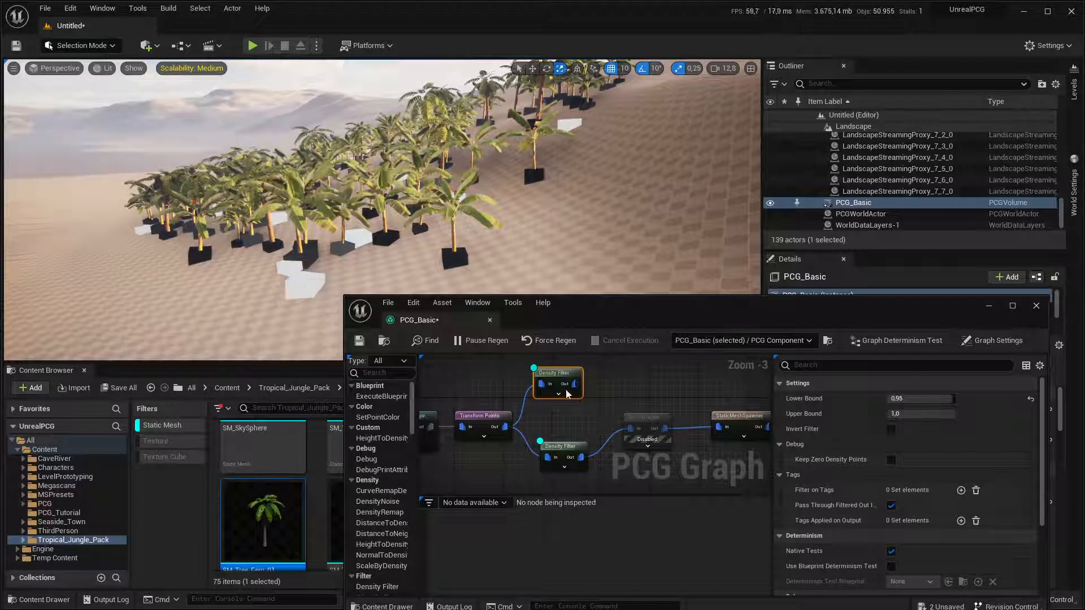
{"action": "left_click", "coordinate": [678, 439]}
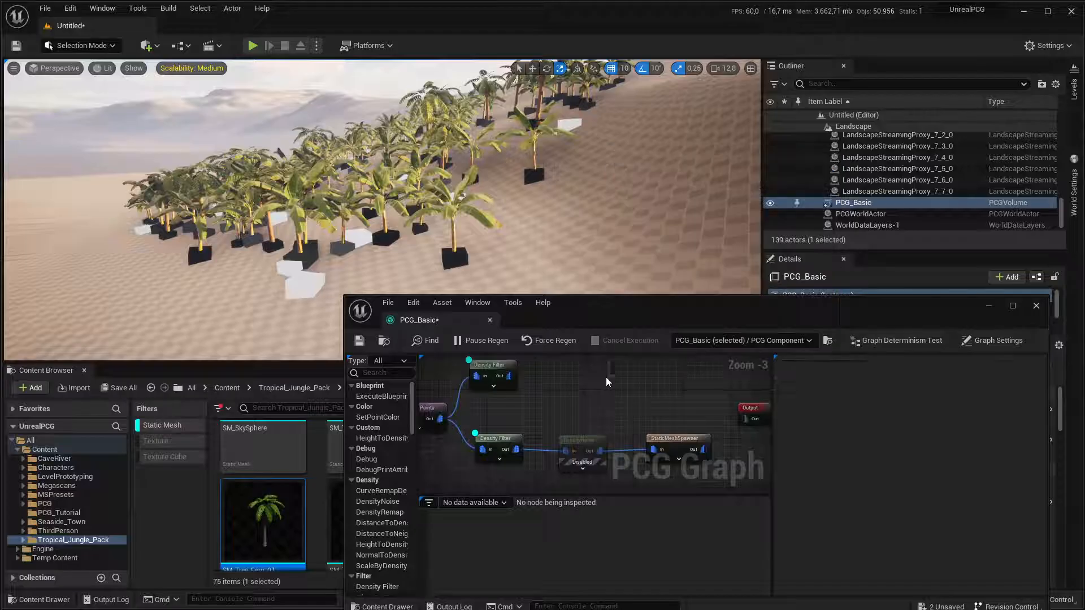
- Connect a Static Mesh Spawner using SM_Tree_Tropic_01 after the top Density Filter
{"action": "left_click", "coordinate": [638, 392]}
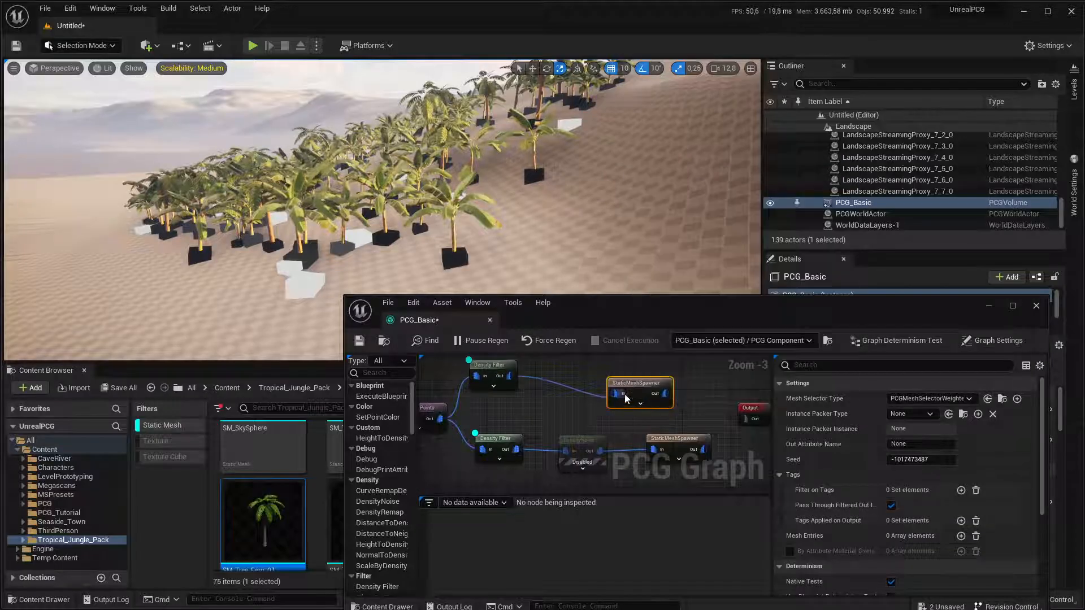
{"action": "mouse_move", "coordinate": [643, 373]}
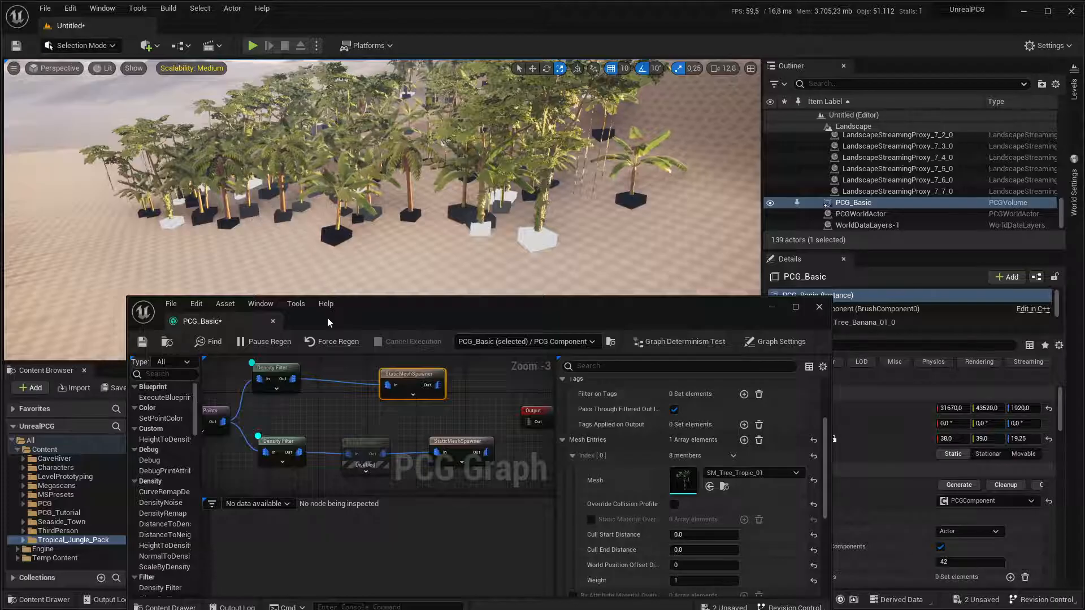
{"action": "left_click", "coordinate": [278, 441]}
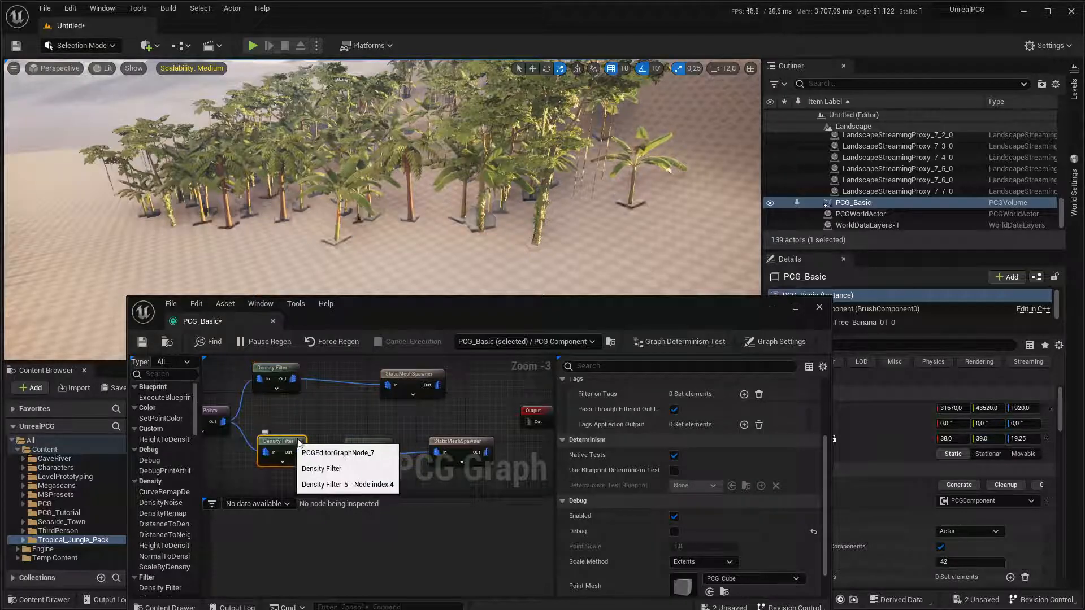